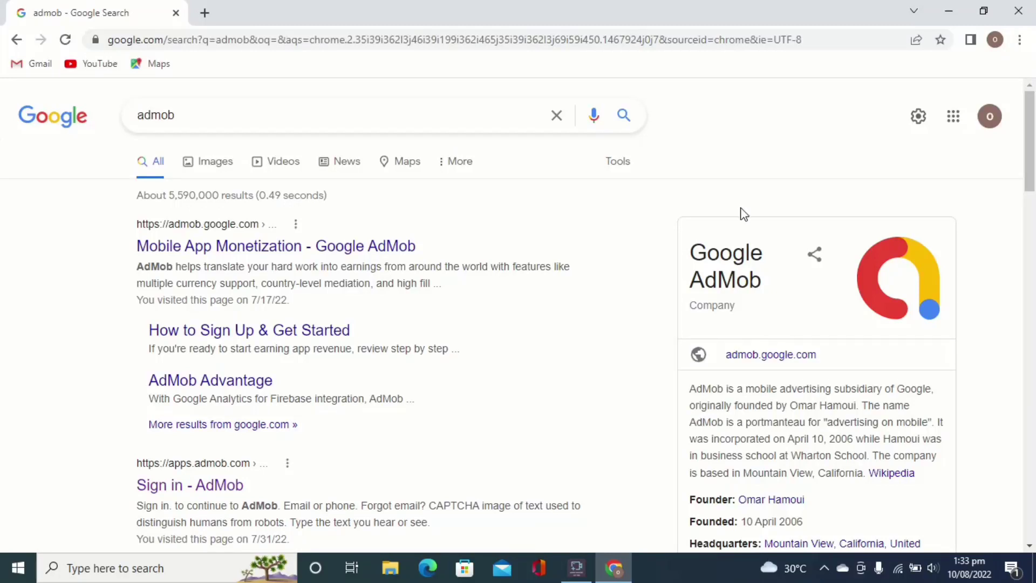
mouse_move(588, 239)
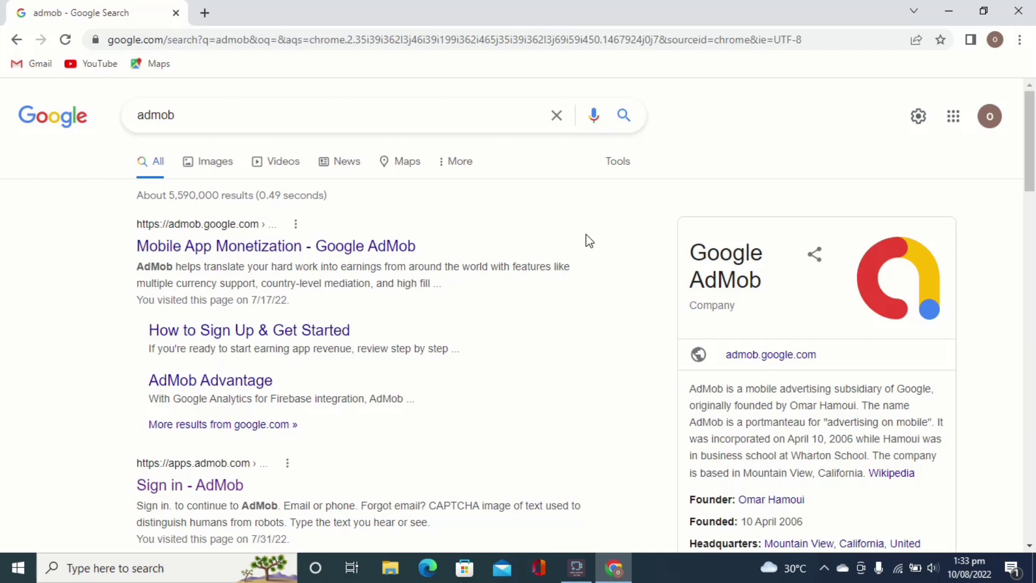
Step: Scroll the 'admob' Google results and open the 'Sign in - AdMob' result
scroll("down", 3)
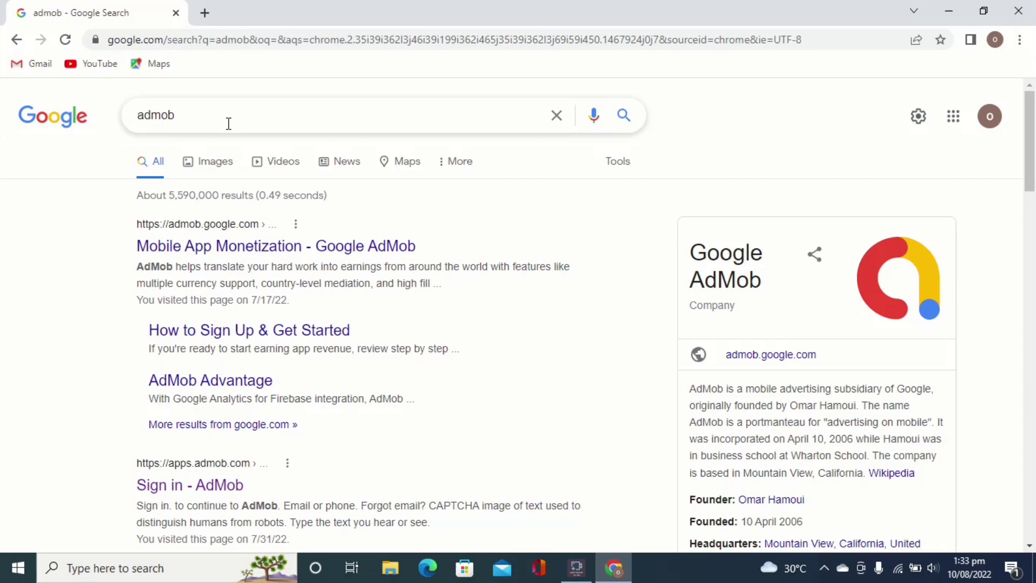
scroll("down", 3)
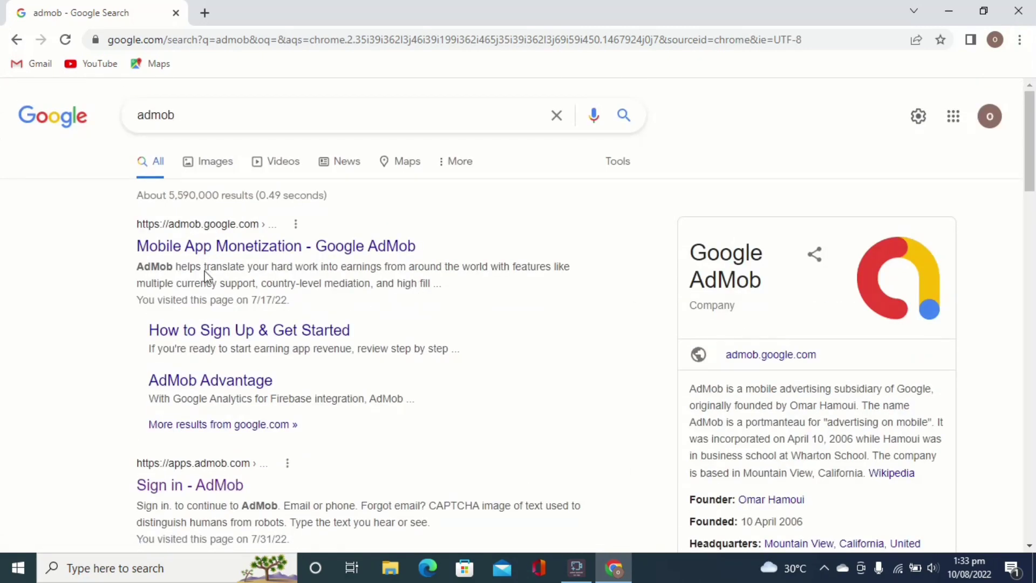
scroll("down", 3)
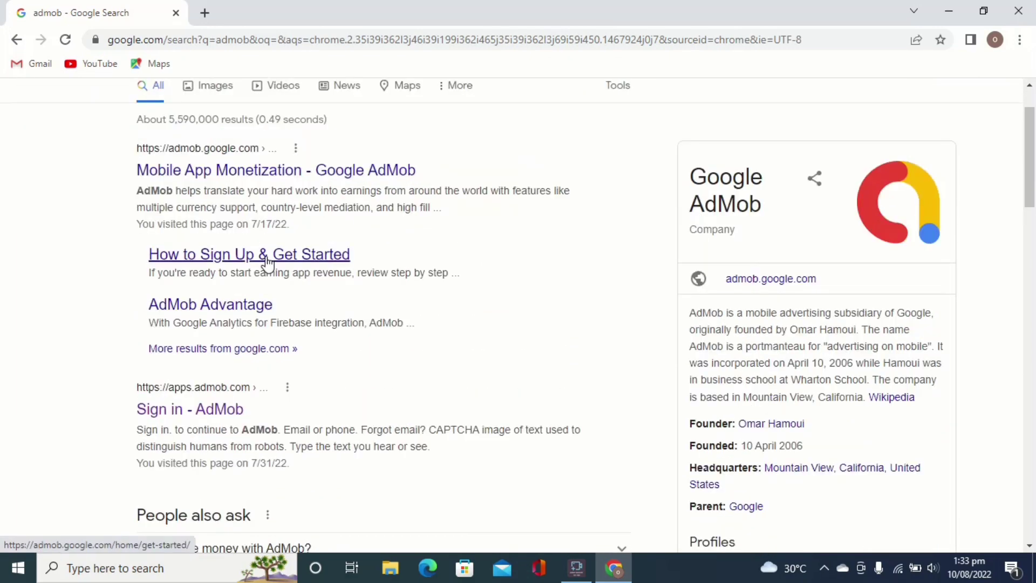
left_click(190, 409)
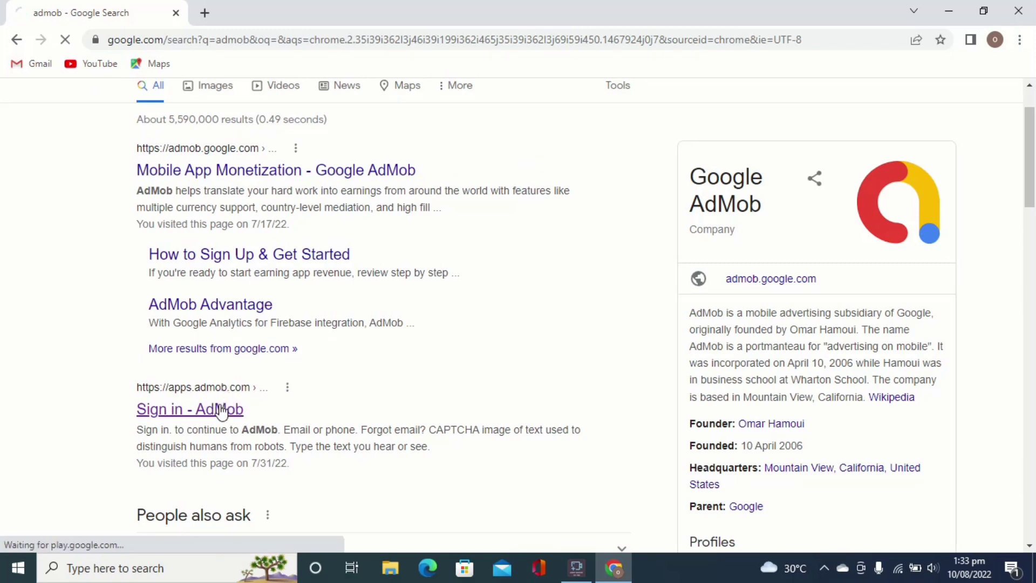
Step: Get past the 'Verify that it's you' identity check
left_click(189, 408)
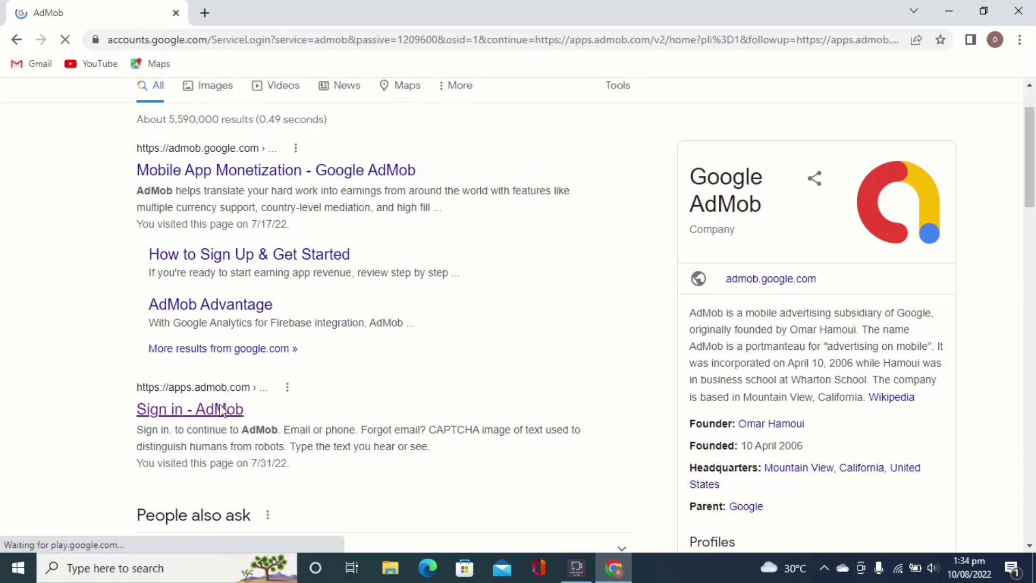
left_click(189, 409)
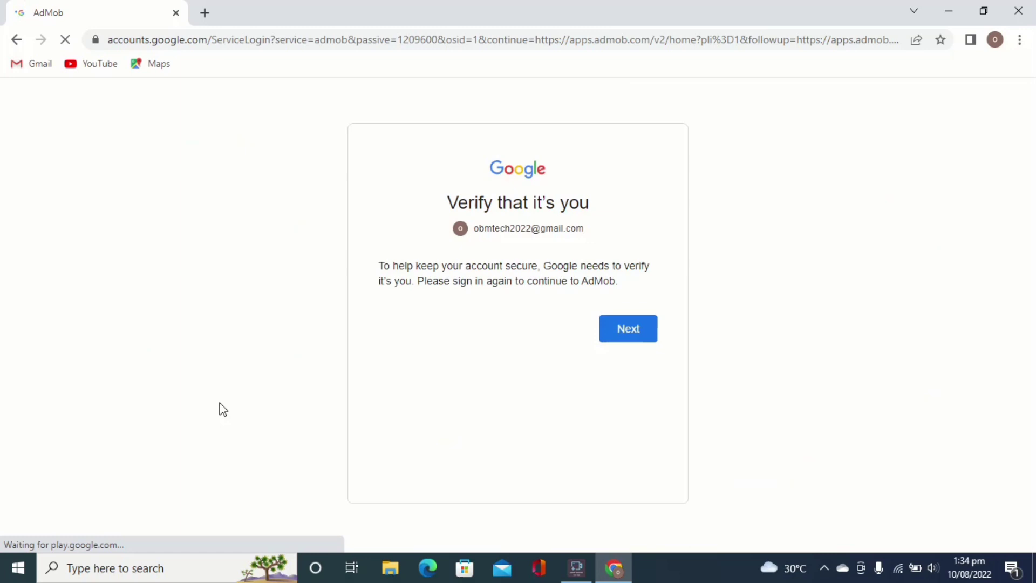
left_click(626, 329)
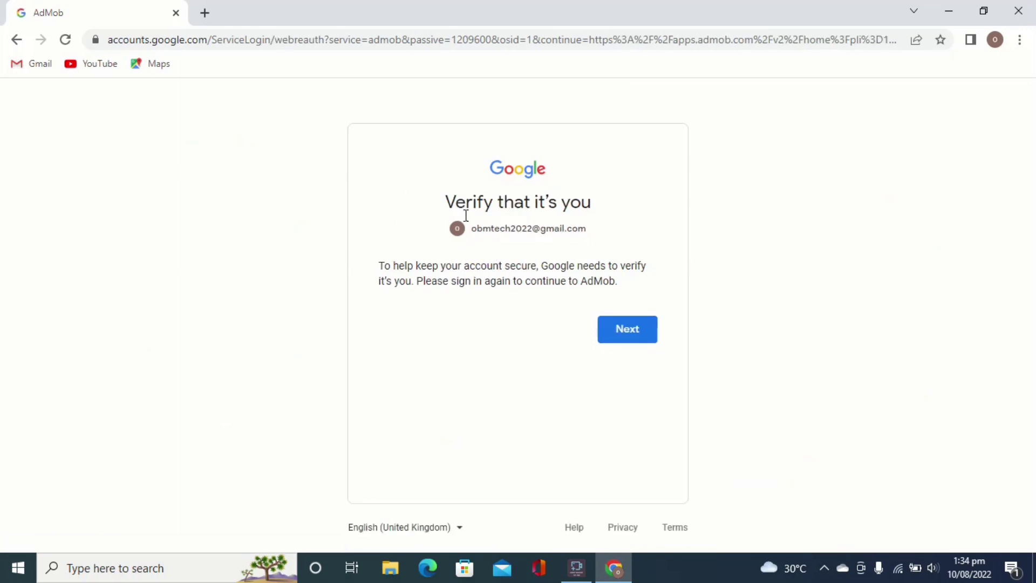
mouse_move(636, 257)
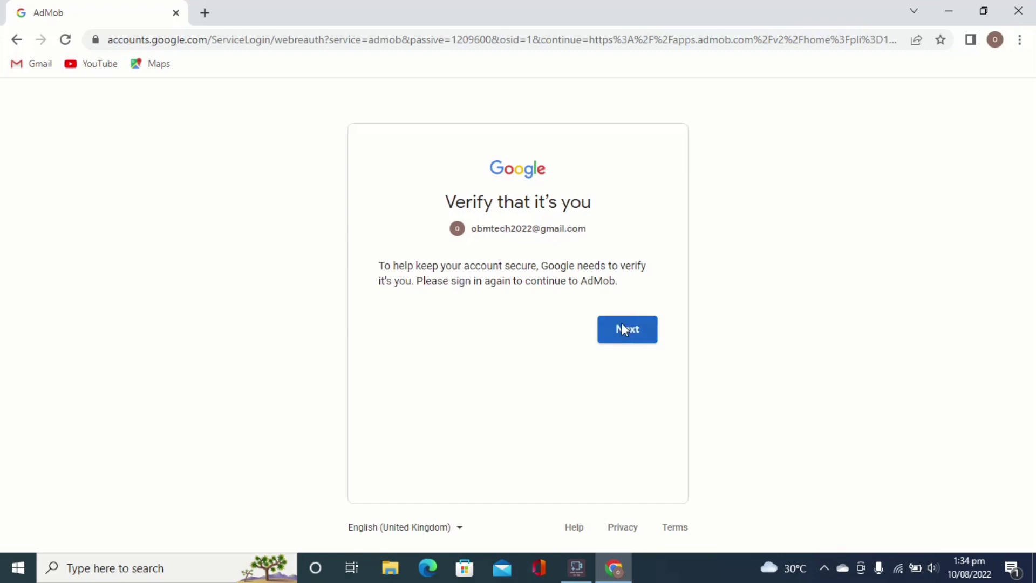
left_click(626, 329)
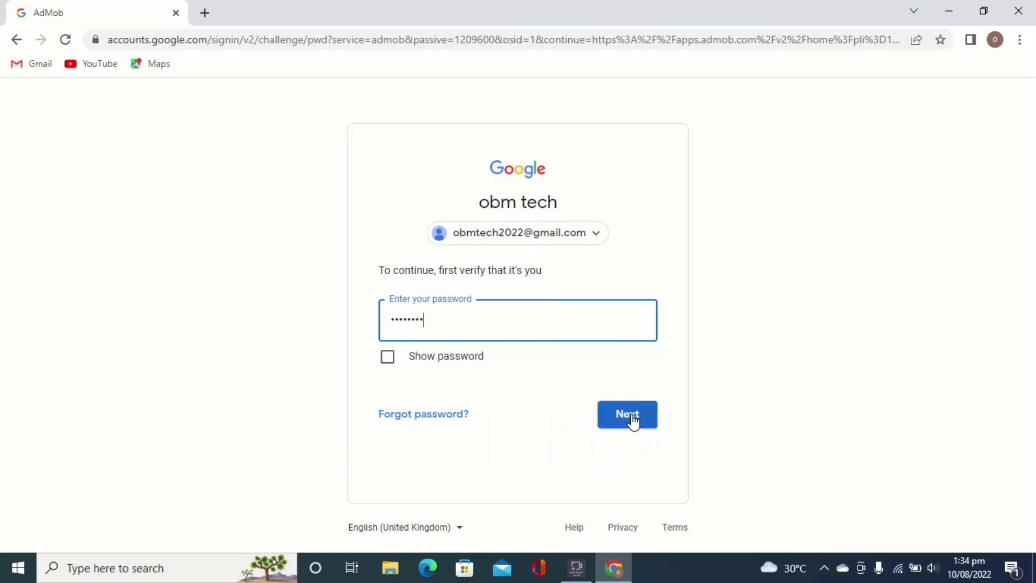
Step: Submit the account password to reach the AdMob sign-up page
left_click(626, 415)
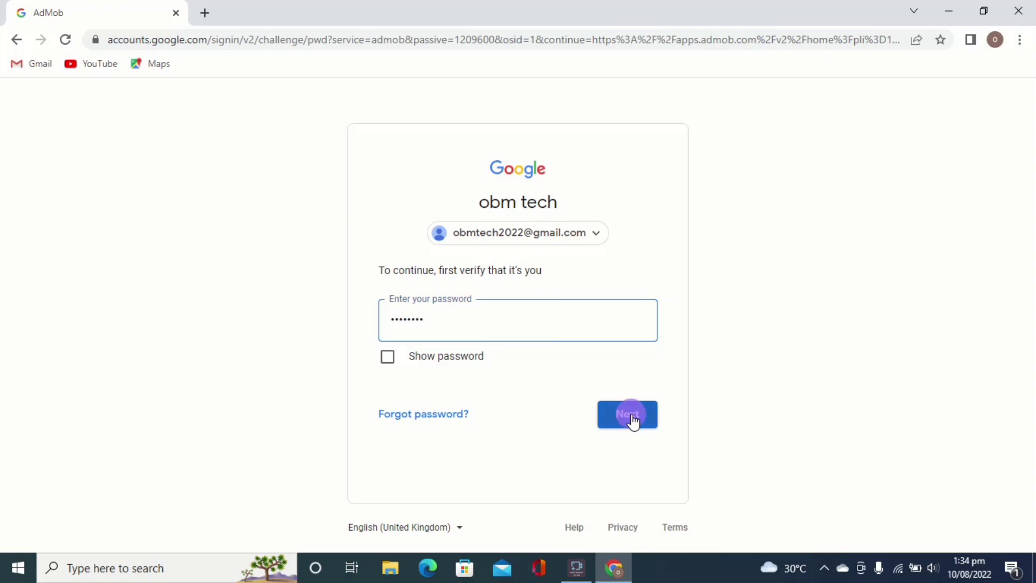
left_click(626, 414)
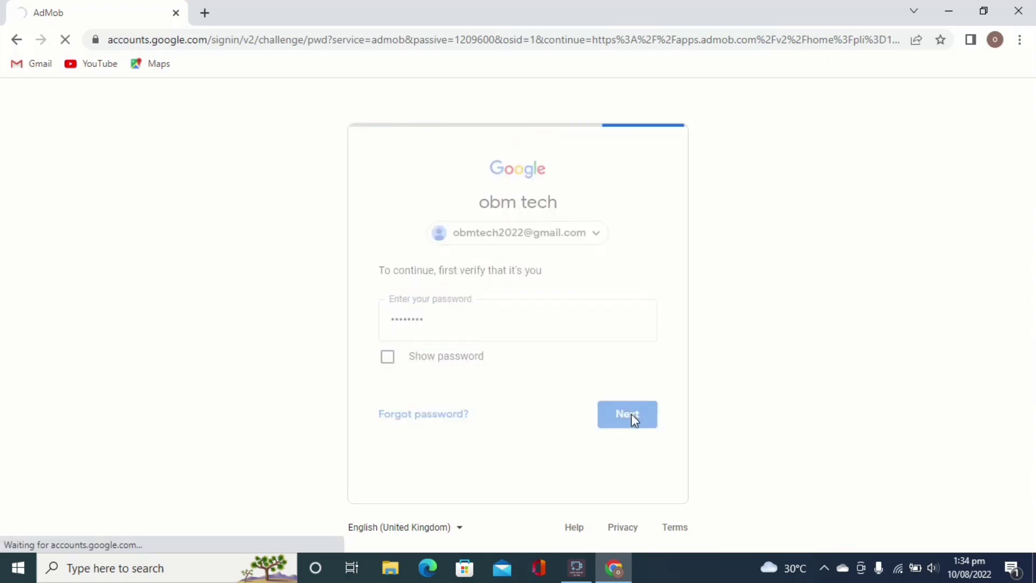
left_click(626, 414)
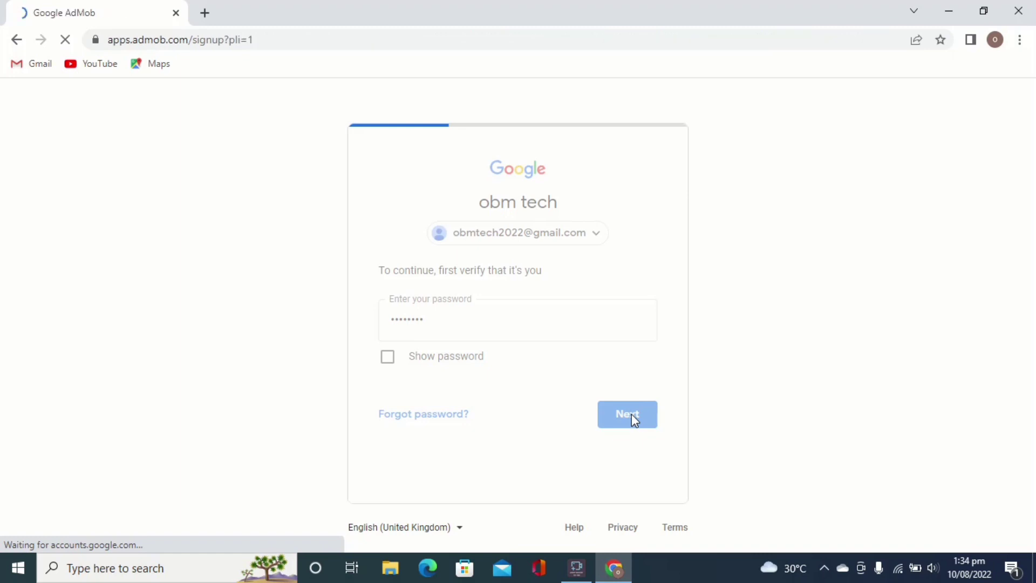
left_click(626, 414)
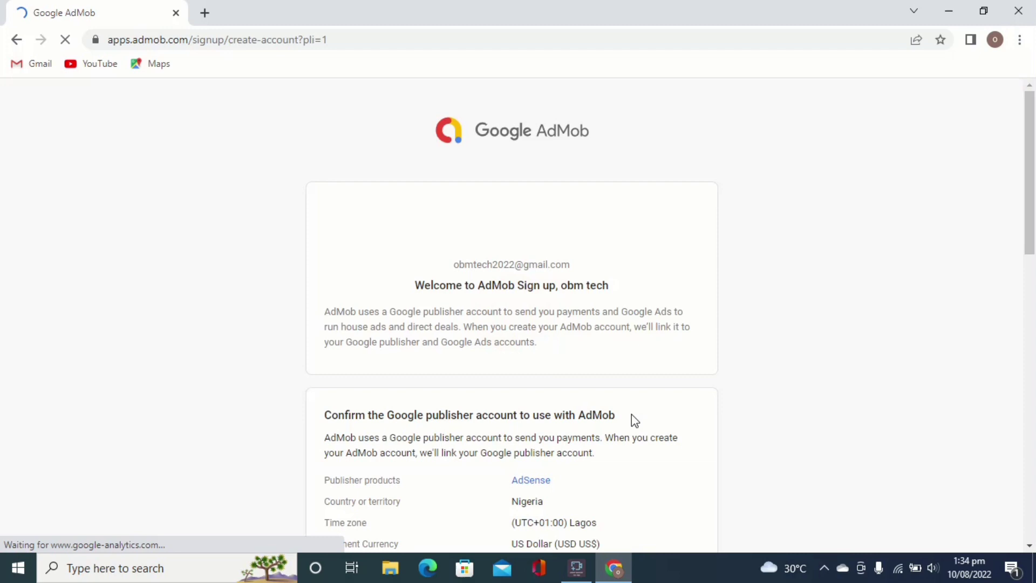
Step: Review the sign-up form and accept the AdSense Terms & Conditions
scroll("down", 3)
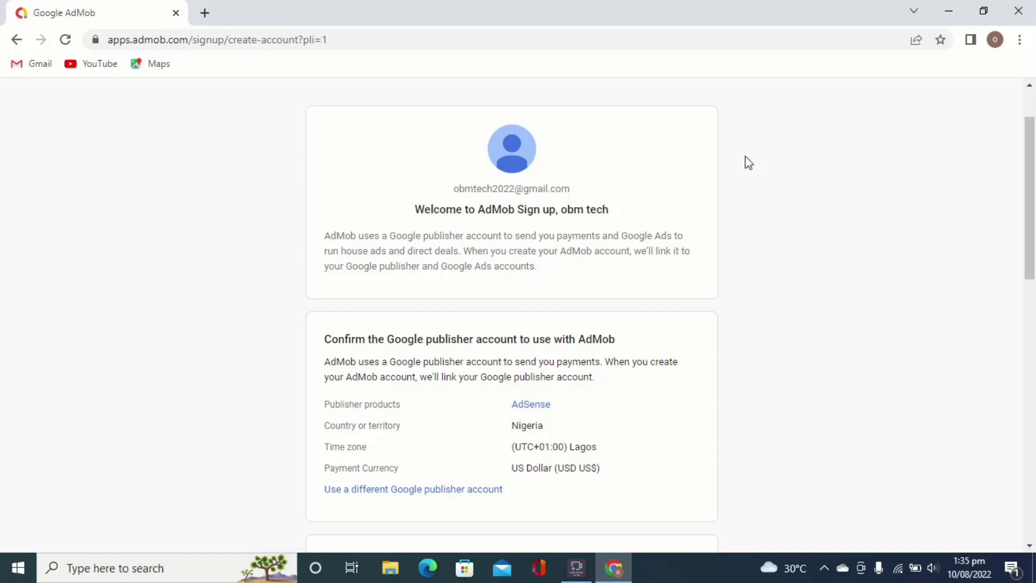
scroll("down", 3)
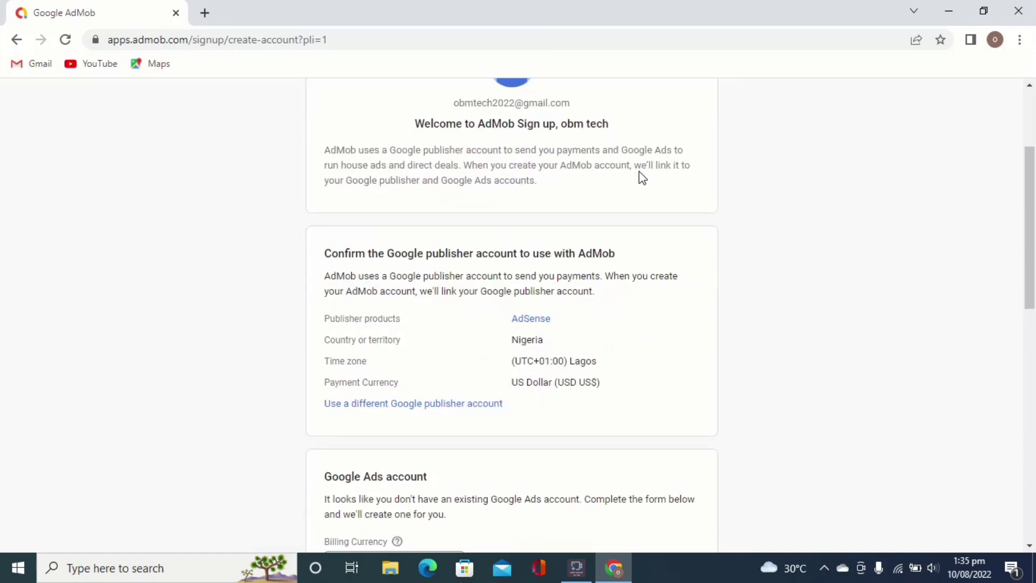
scroll("down", 3)
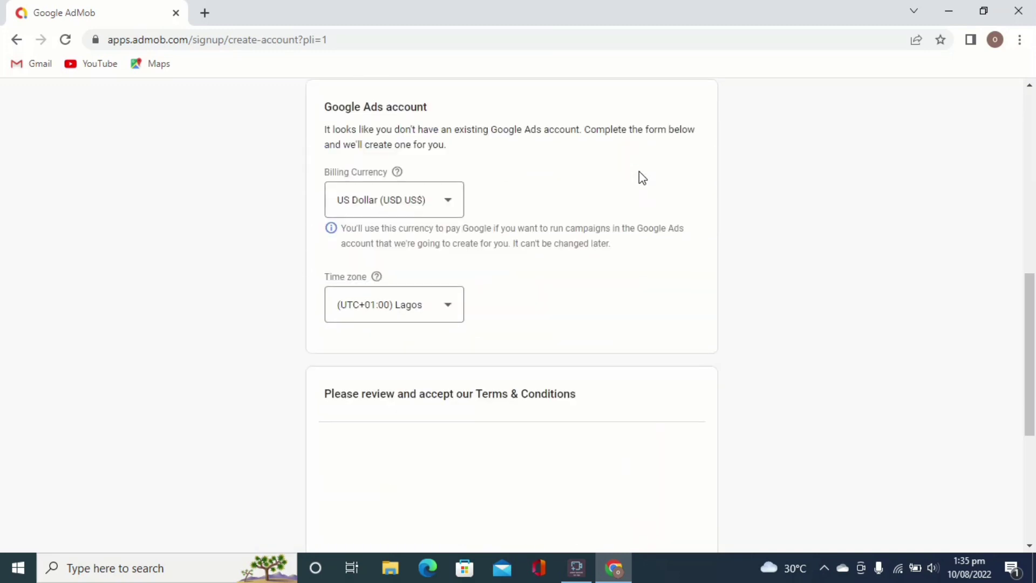
scroll("up", 3)
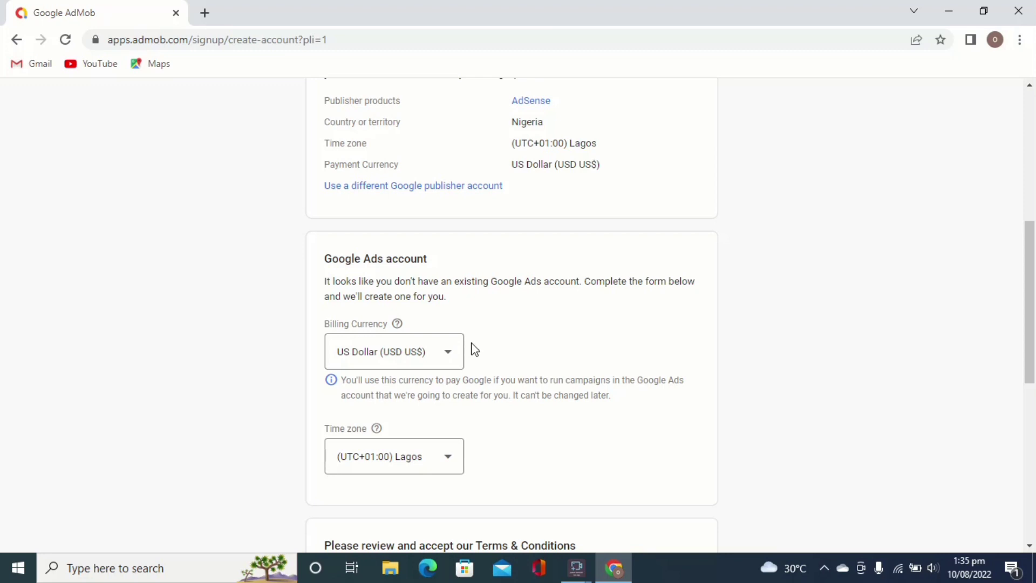
scroll("down", 3)
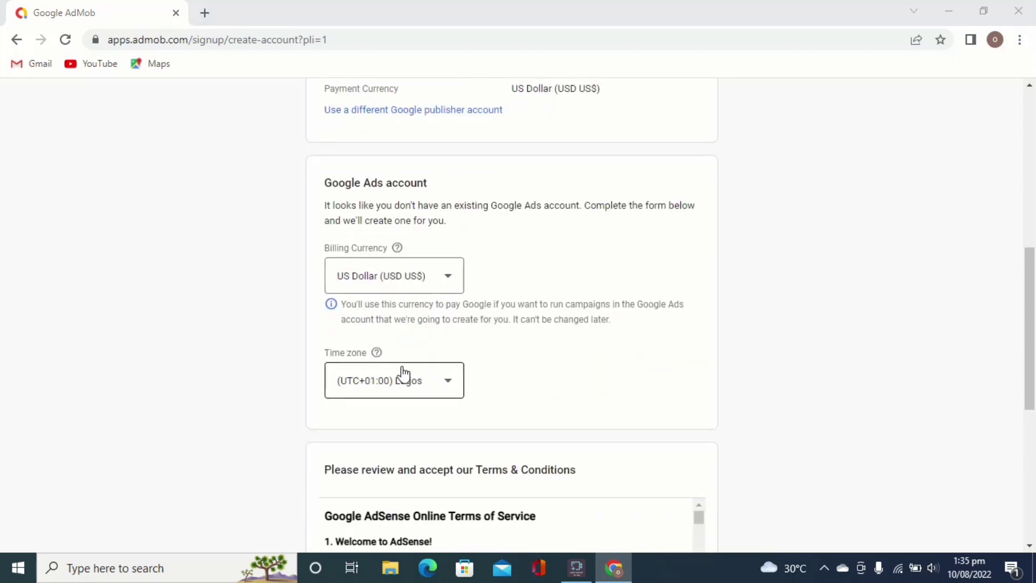
scroll("down", 3)
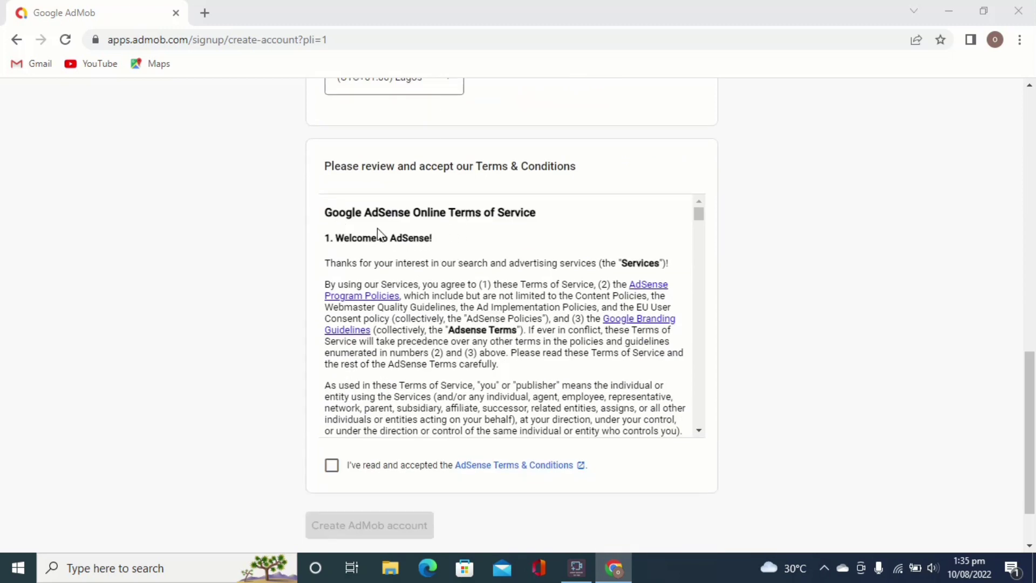
mouse_move(328, 236)
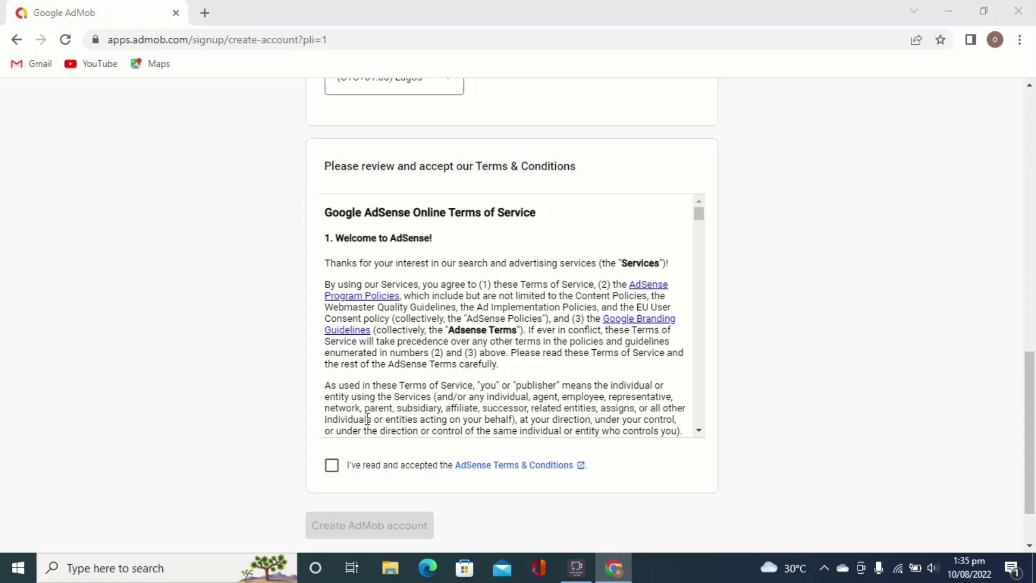
left_click(331, 464)
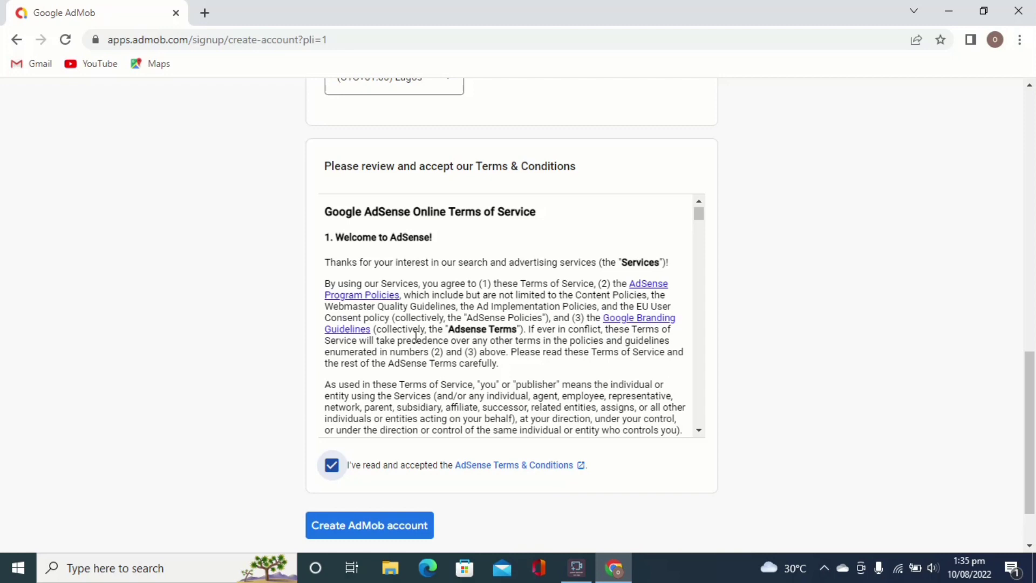
Step: Create the AdMob account with US Dollar billing and Lagos time zone
scroll("down", 3)
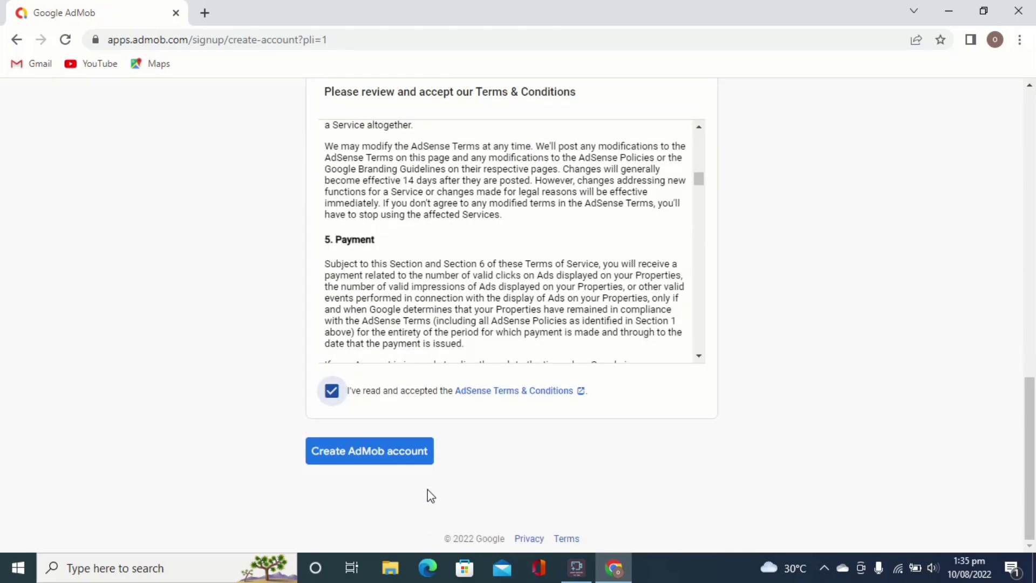
left_click(369, 451)
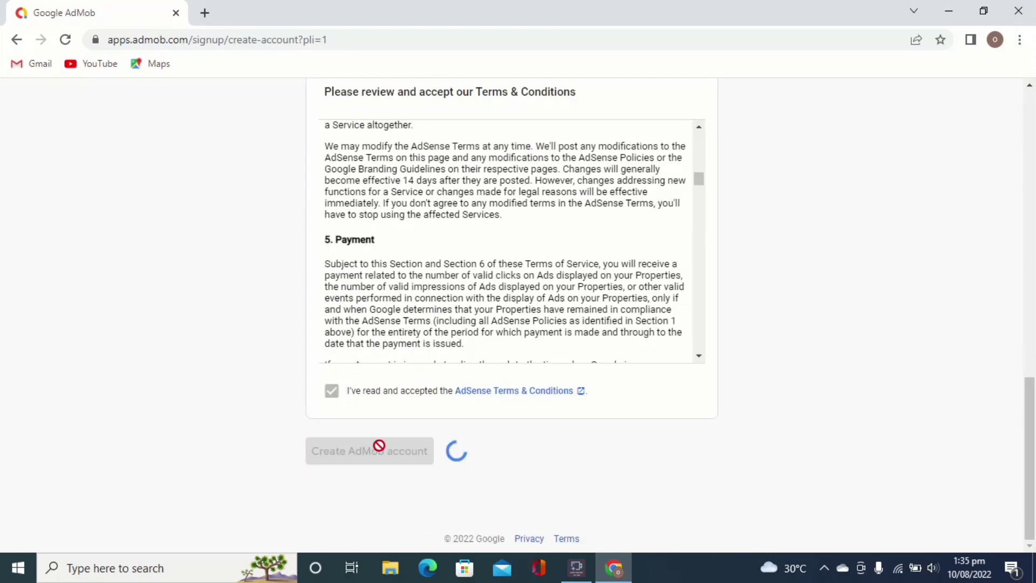
left_click(368, 450)
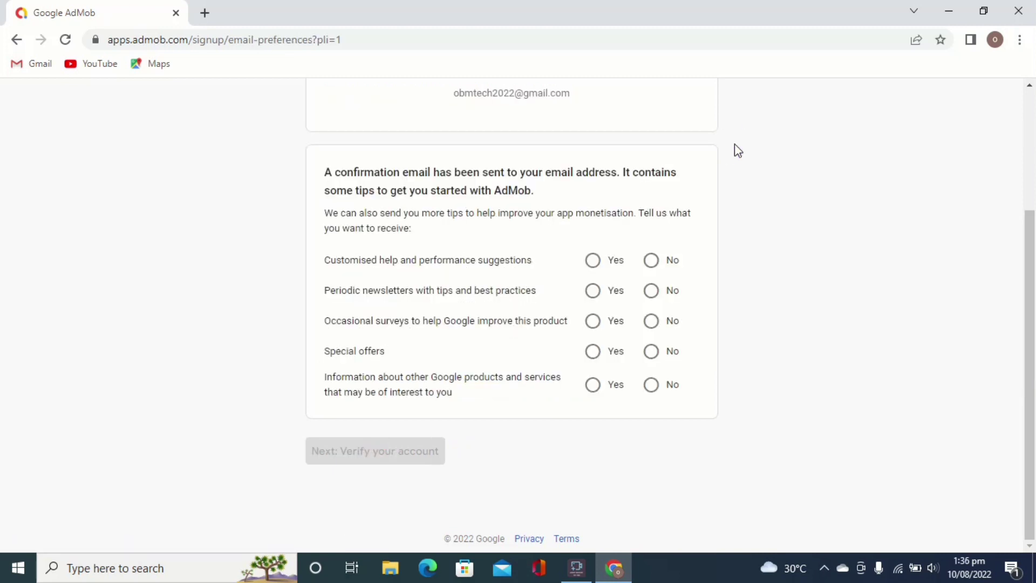
mouse_move(524, 160)
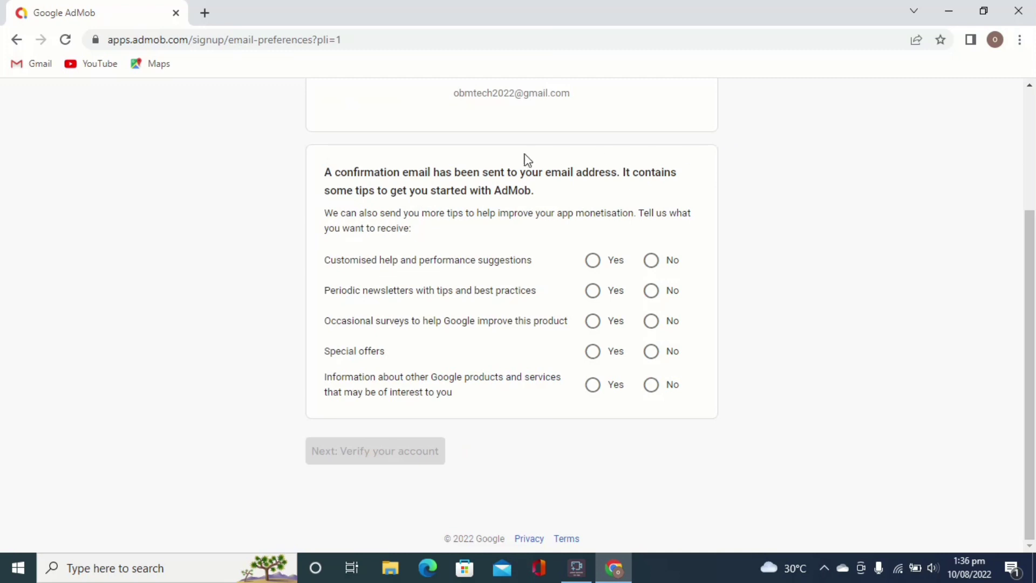
mouse_move(611, 267)
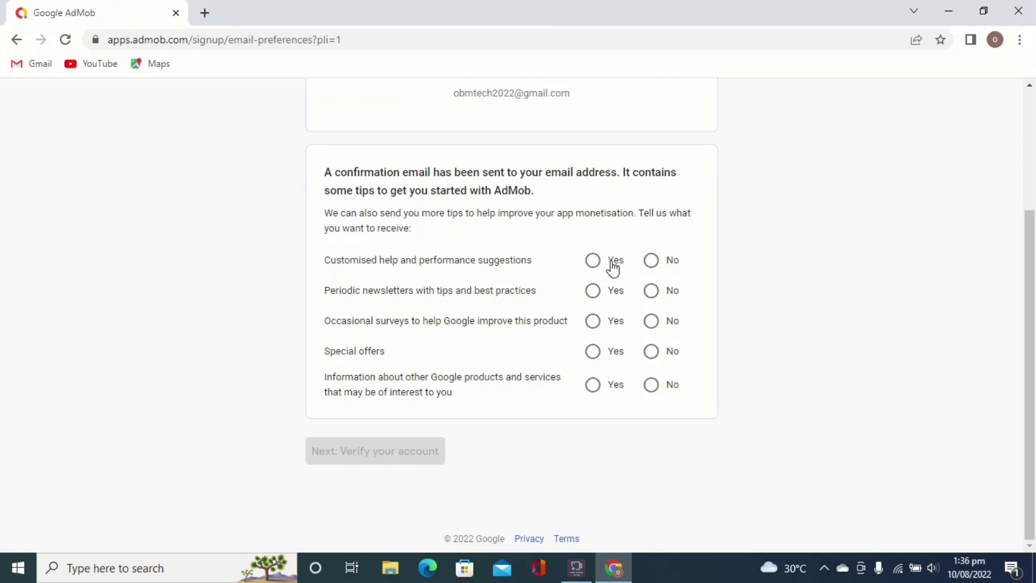
Step: Answer Yes to help suggestions, newsletters and other email offers, then continue to verification
left_click(592, 290)
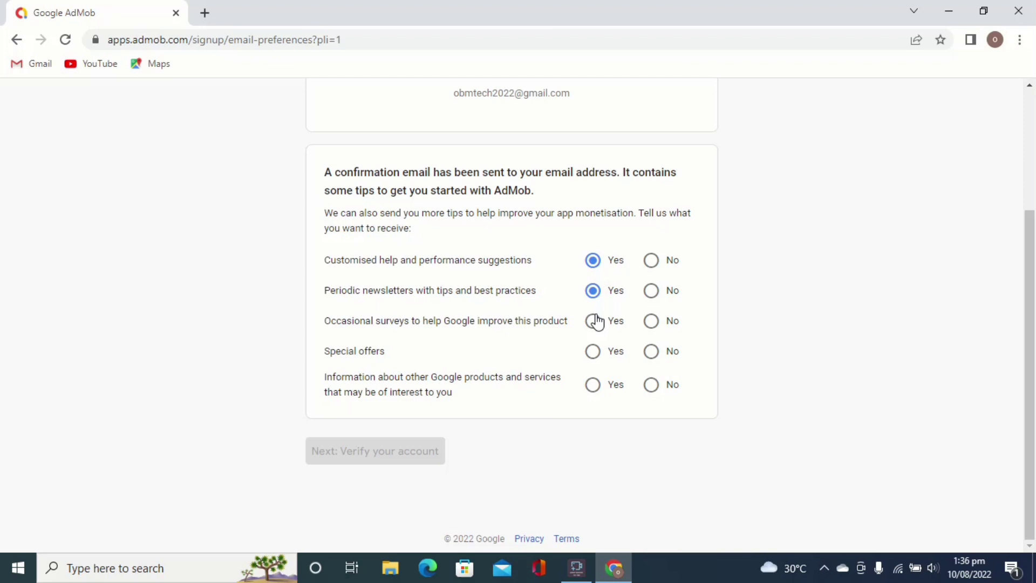
left_click(592, 385)
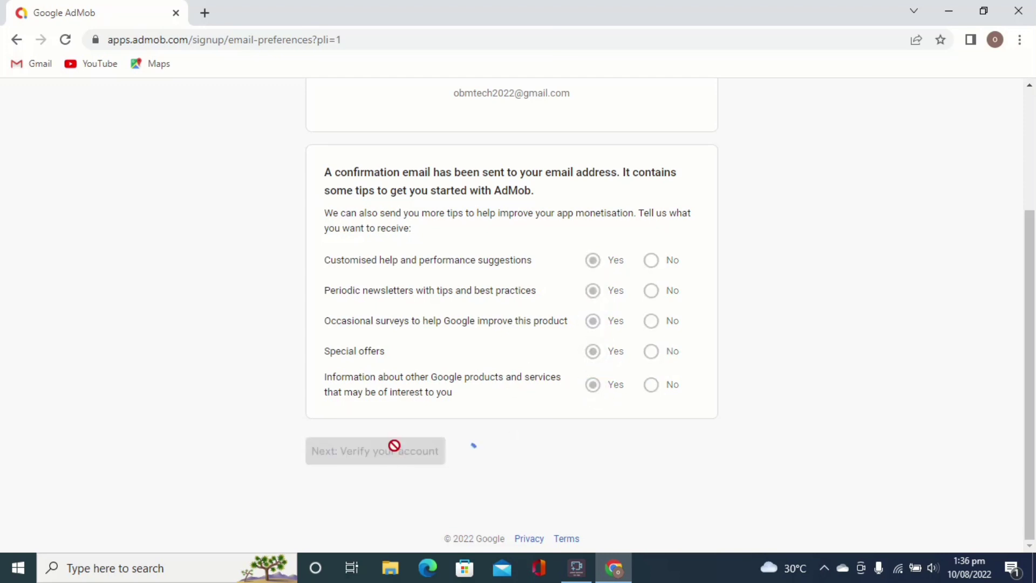
left_click(376, 451)
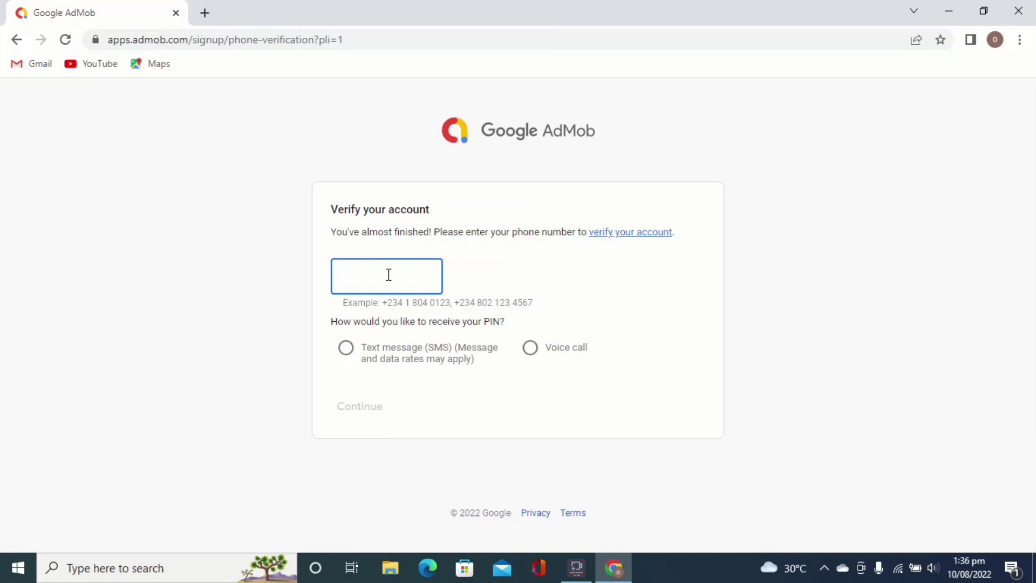
mouse_move(422, 290)
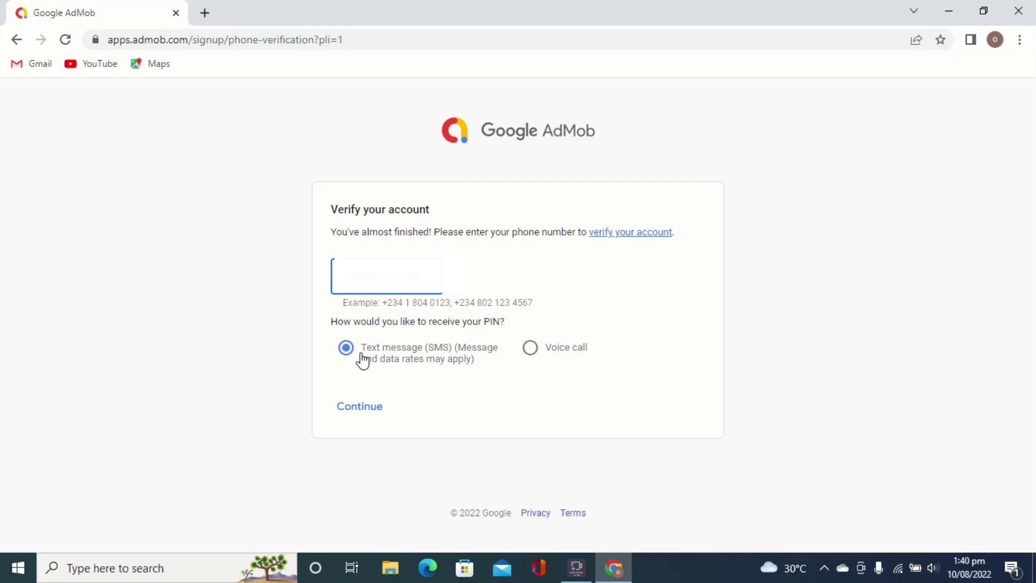
mouse_move(423, 364)
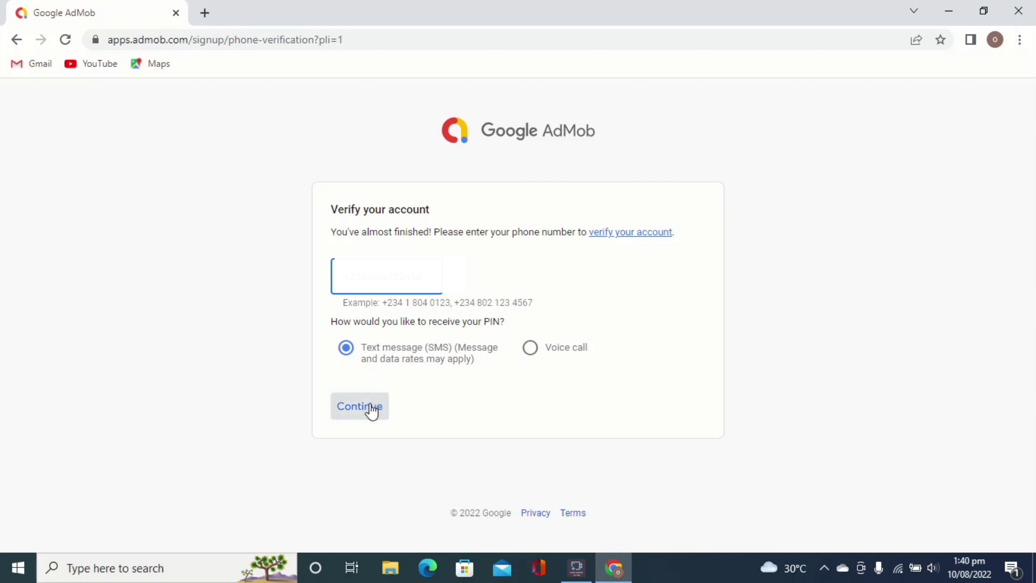
left_click(359, 405)
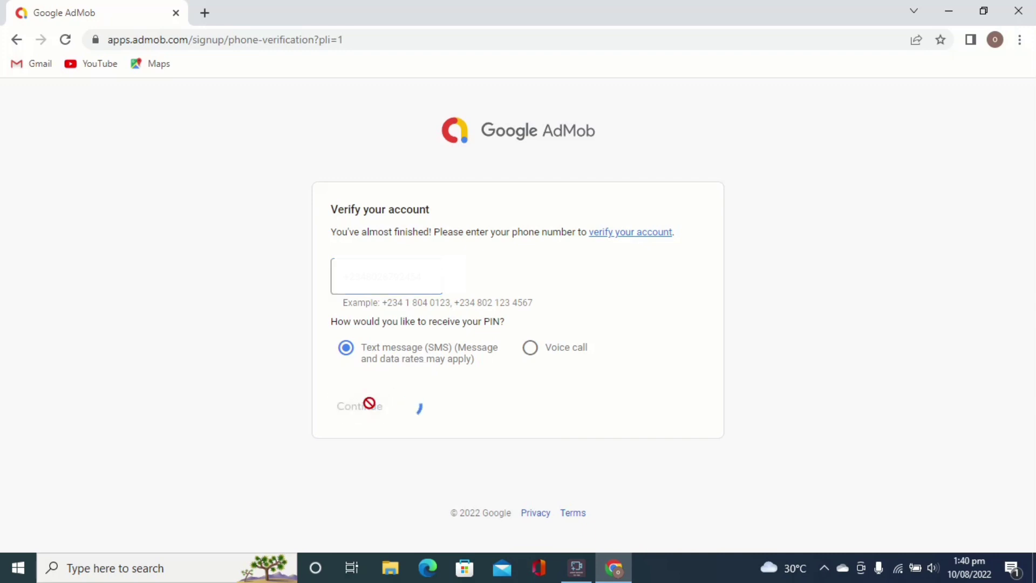
left_click(359, 406)
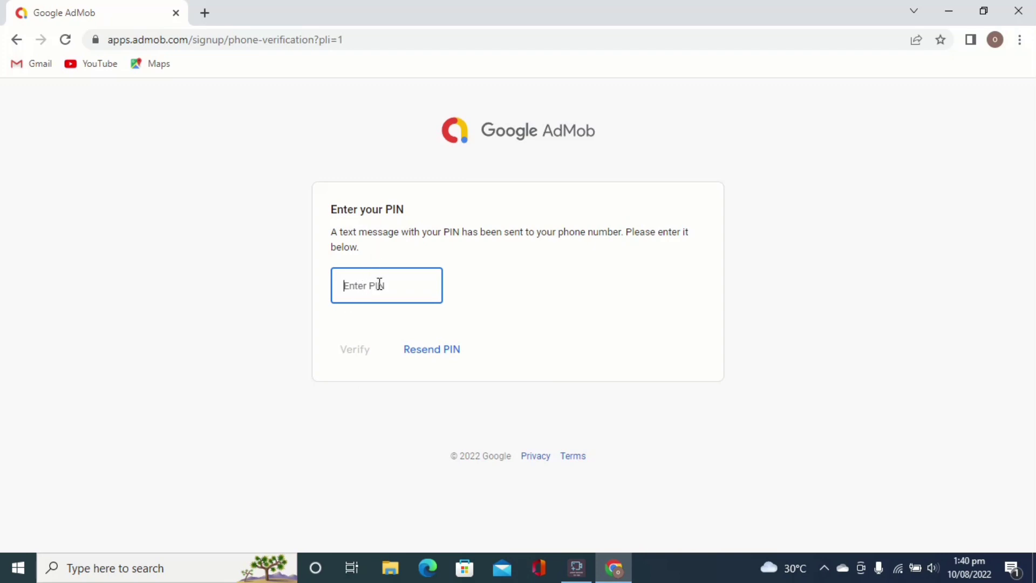
left_click(355, 349)
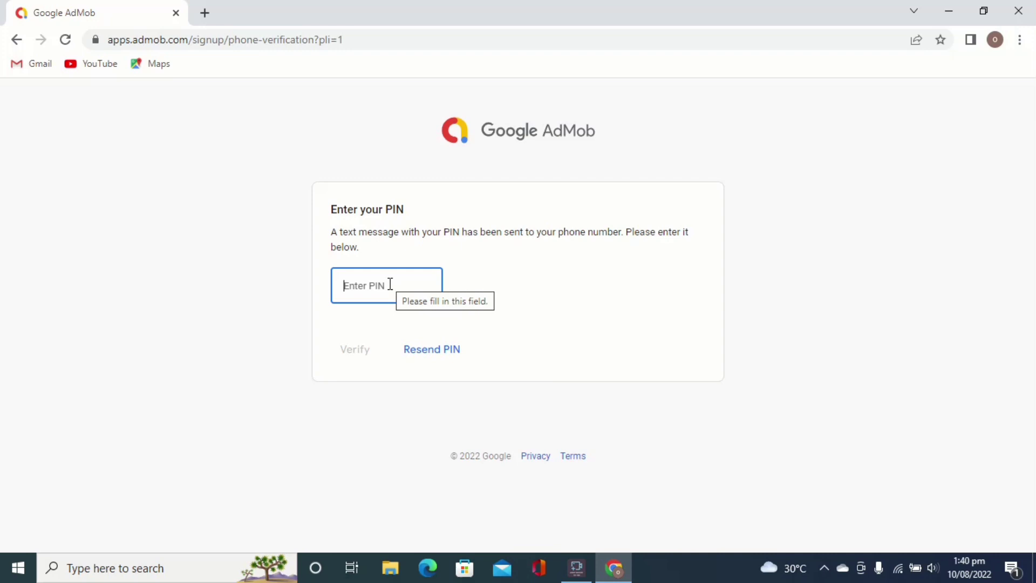
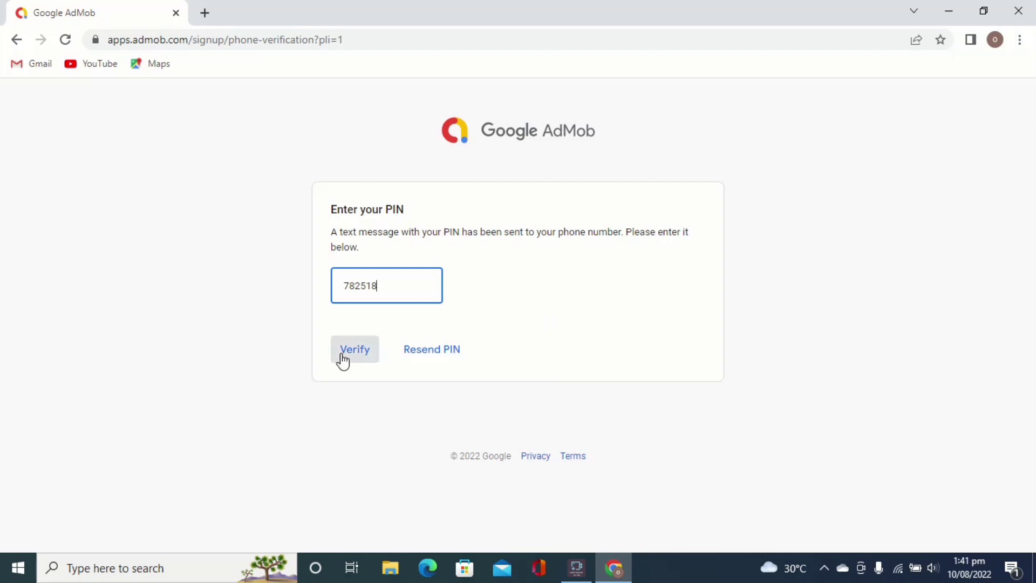
left_click(355, 349)
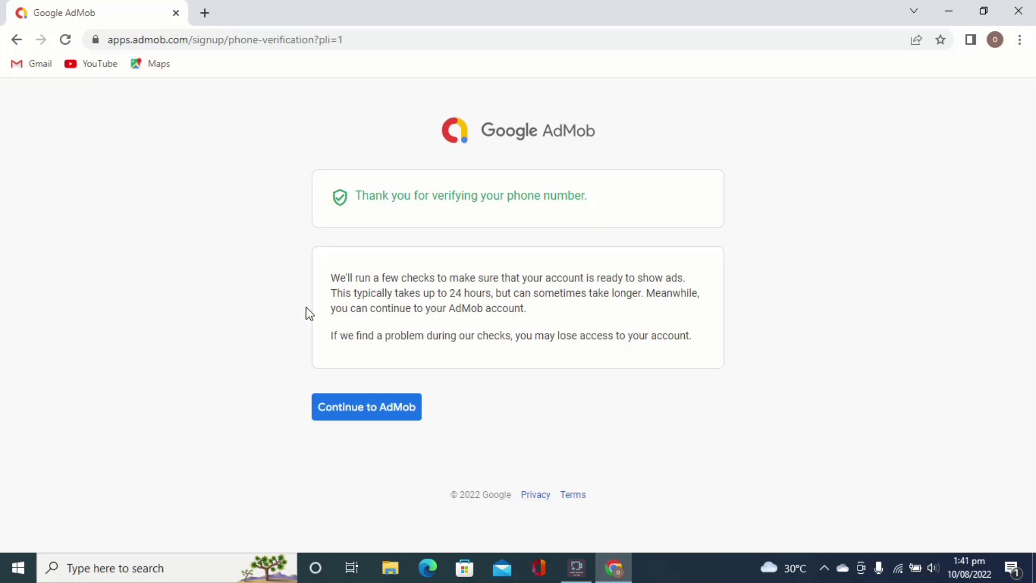
mouse_move(496, 308)
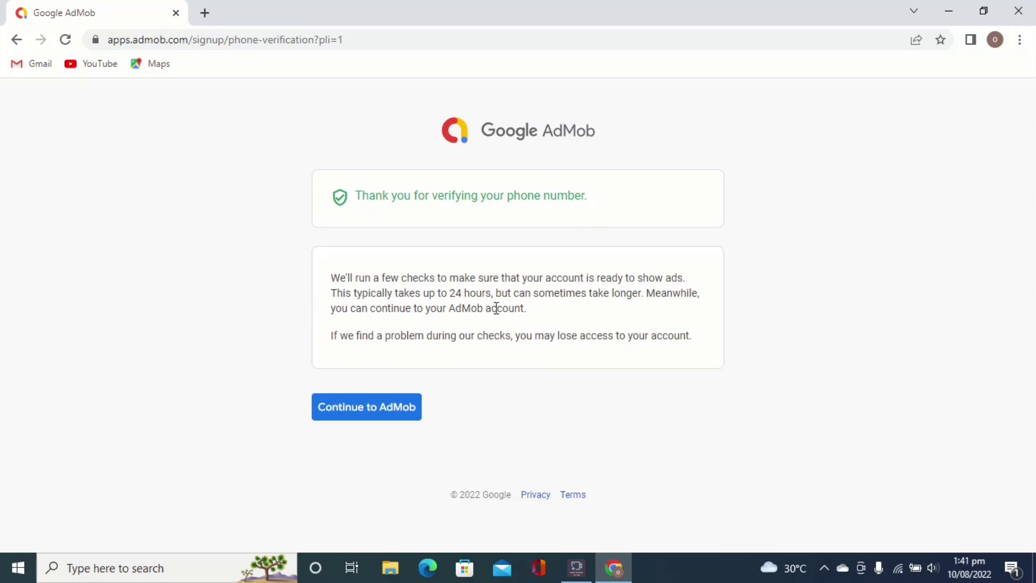
mouse_move(544, 331)
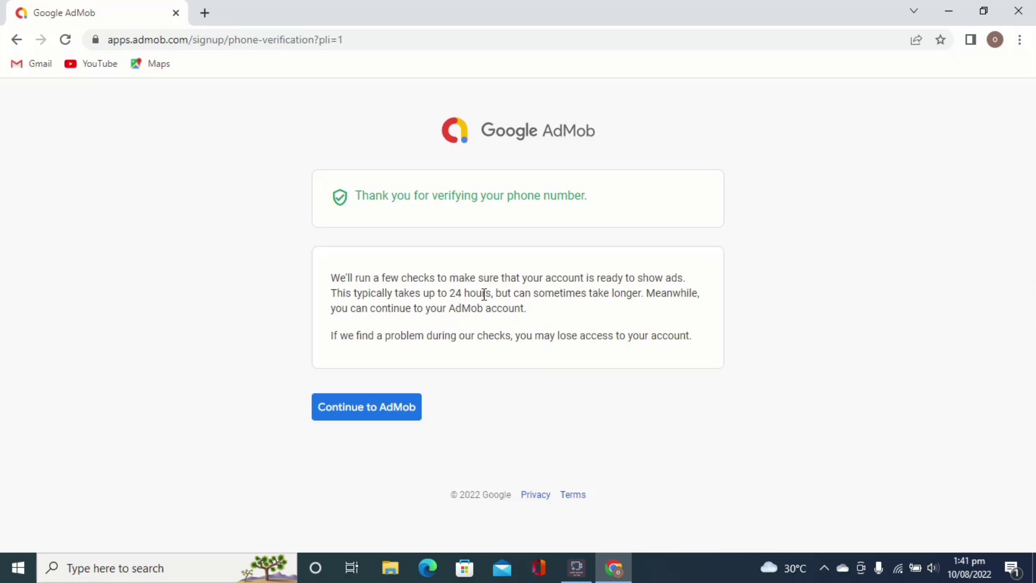
Step: Continue to AdMob past the verification notice to the 'Ready to take off?' Home page
left_click(365, 406)
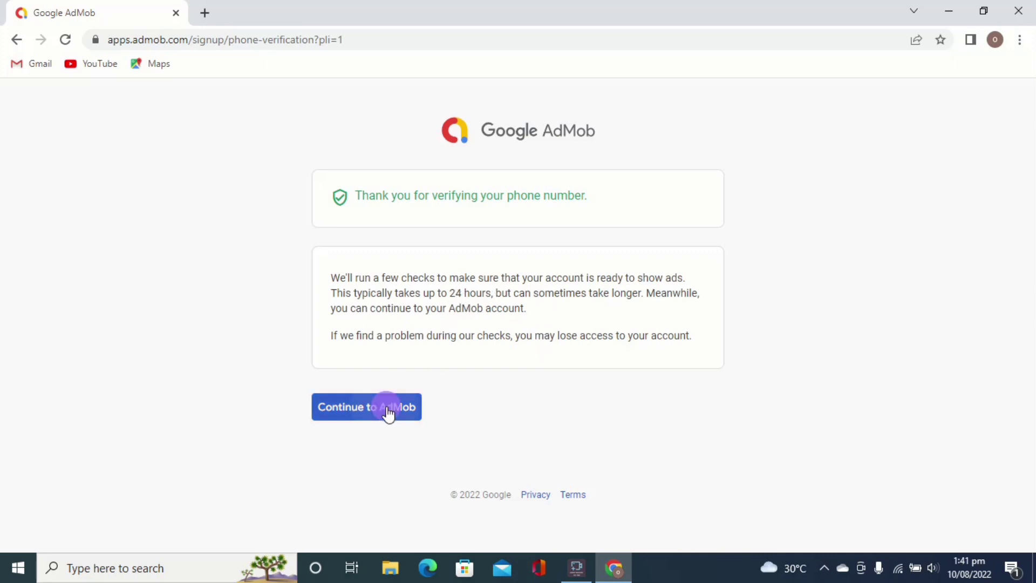
left_click(365, 406)
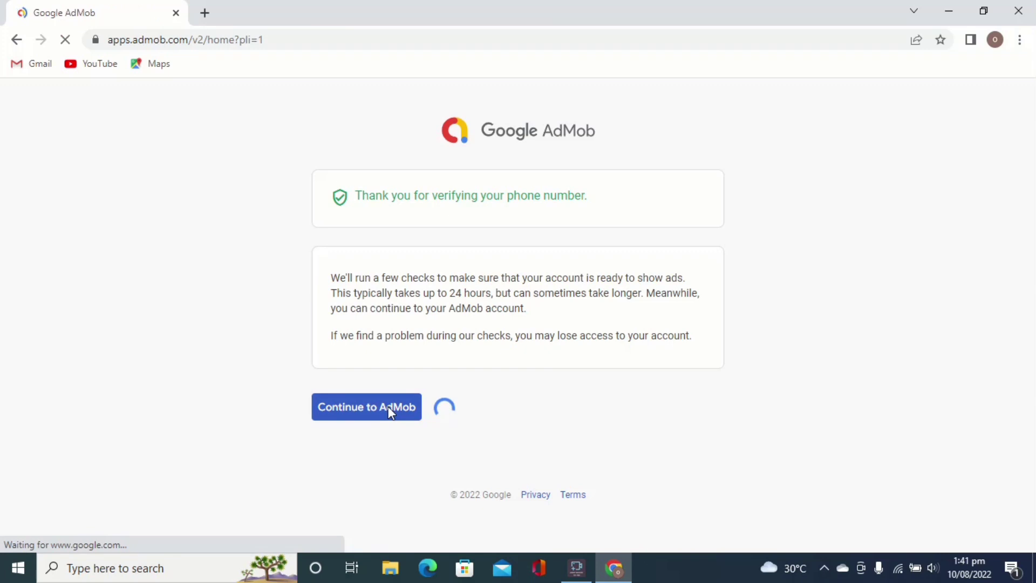
left_click(366, 406)
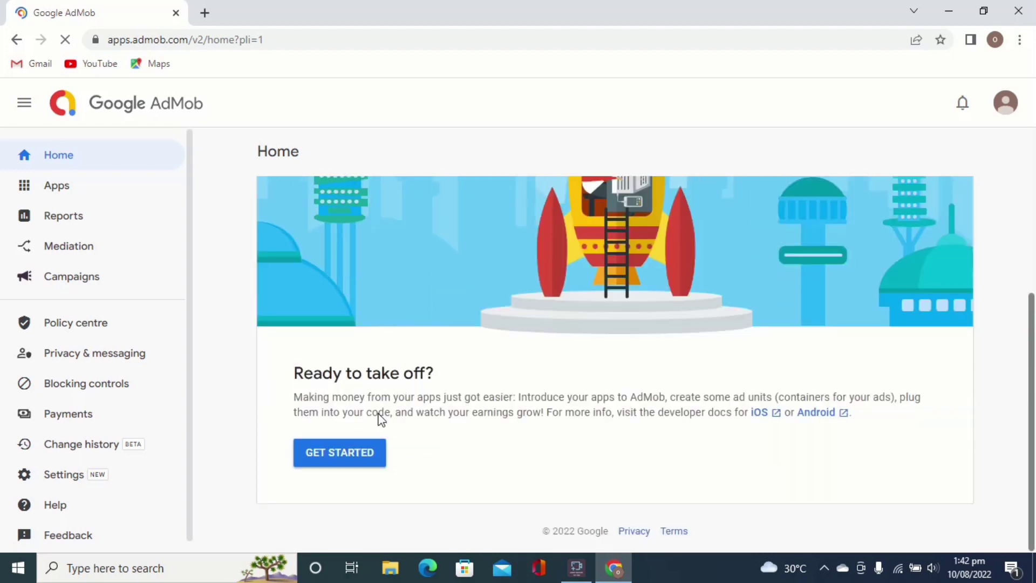
Step: Add a new Android app marked as not listed on an app store
left_click(339, 453)
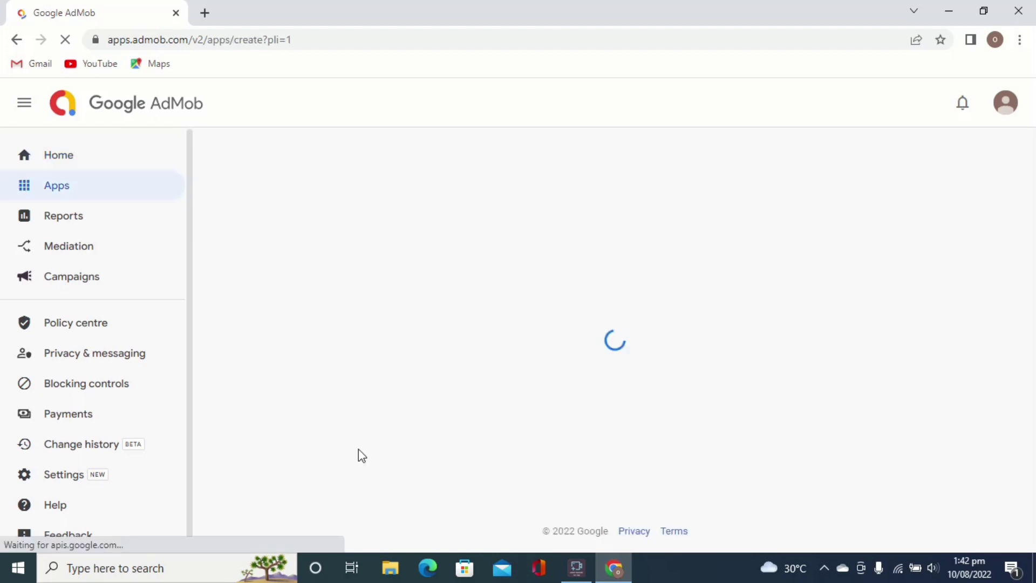
mouse_move(423, 420)
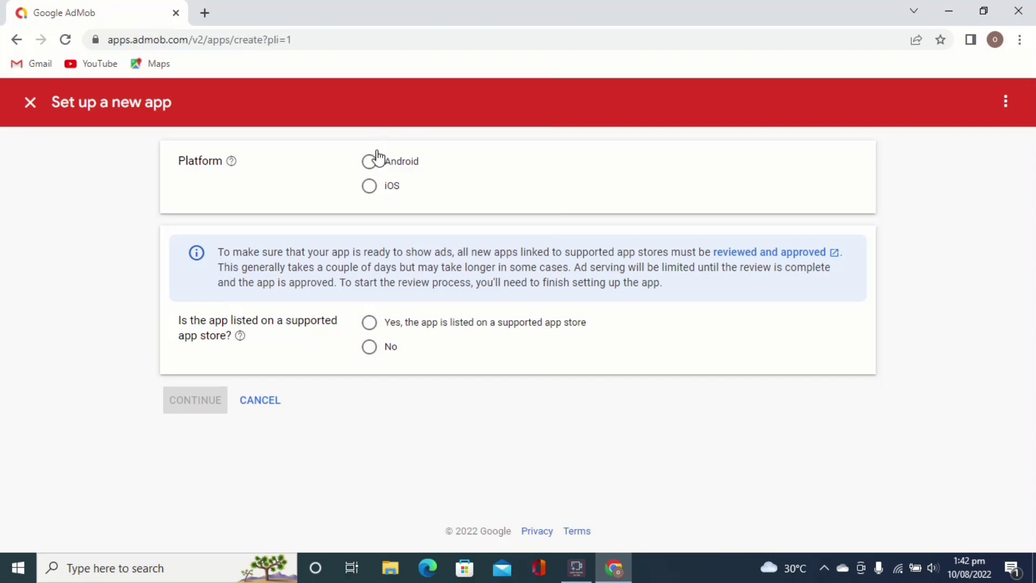
left_click(369, 161)
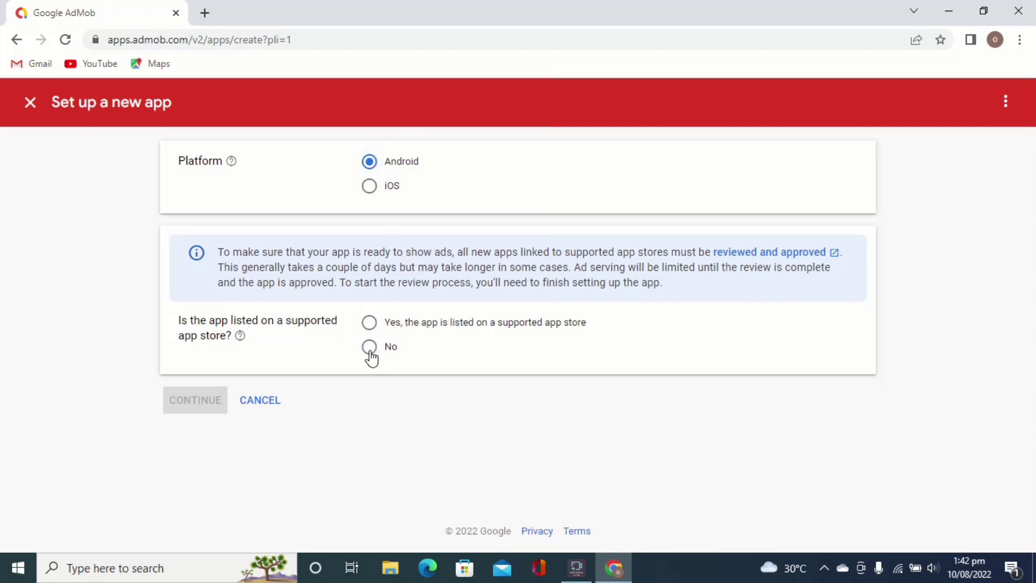
left_click(369, 347)
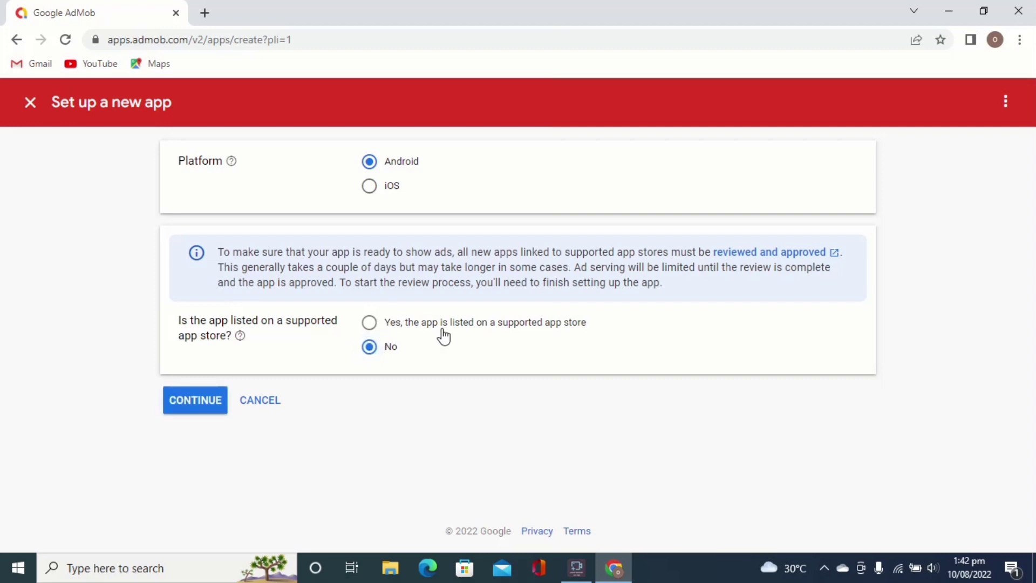
mouse_move(585, 333)
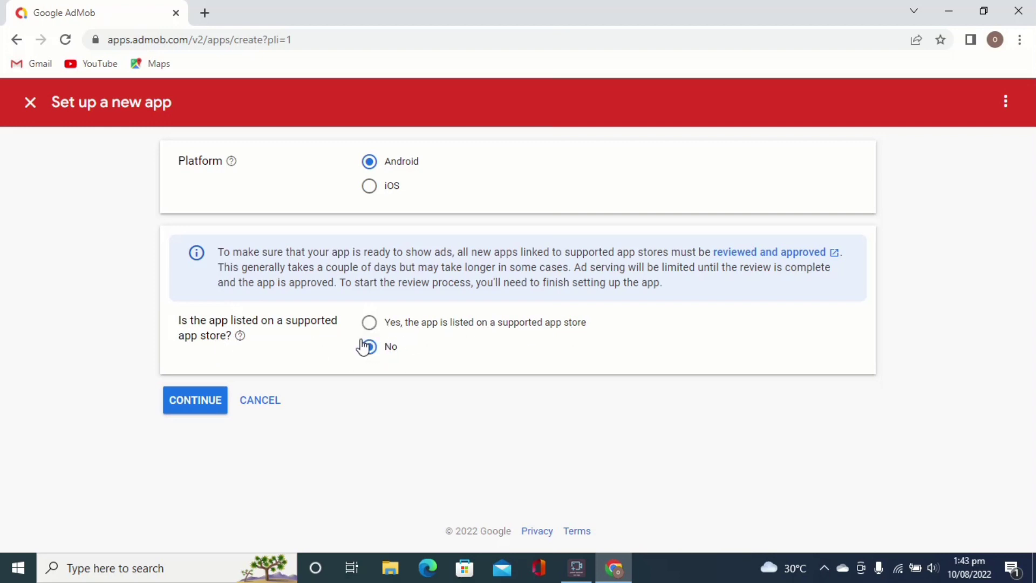
left_click(369, 347)
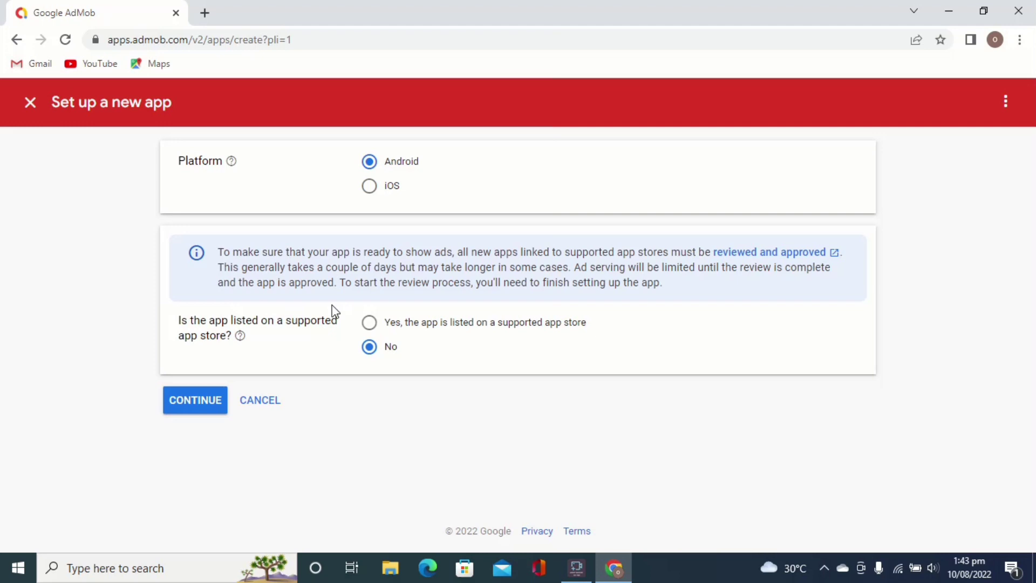
mouse_move(369, 346)
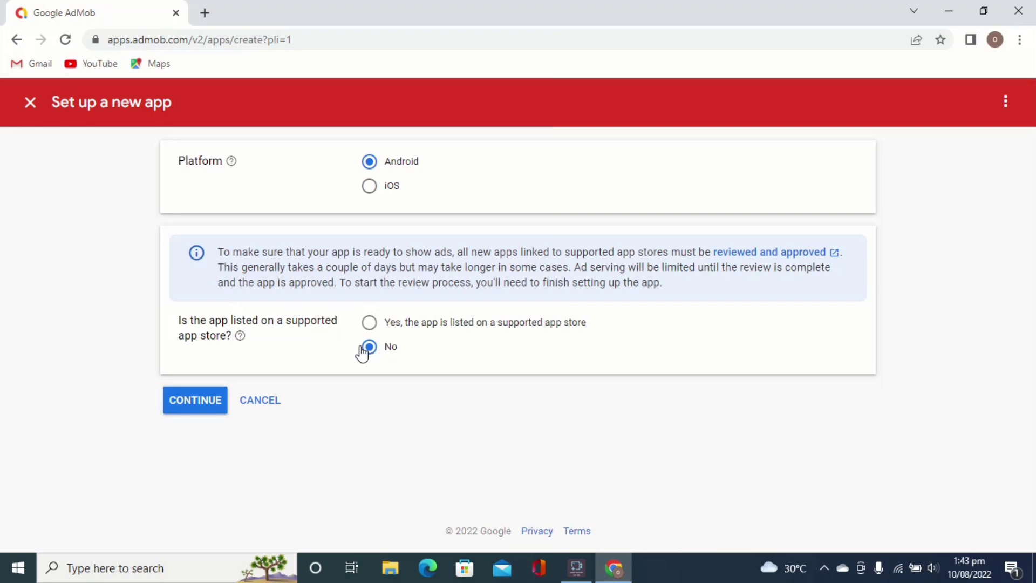
left_click(195, 400)
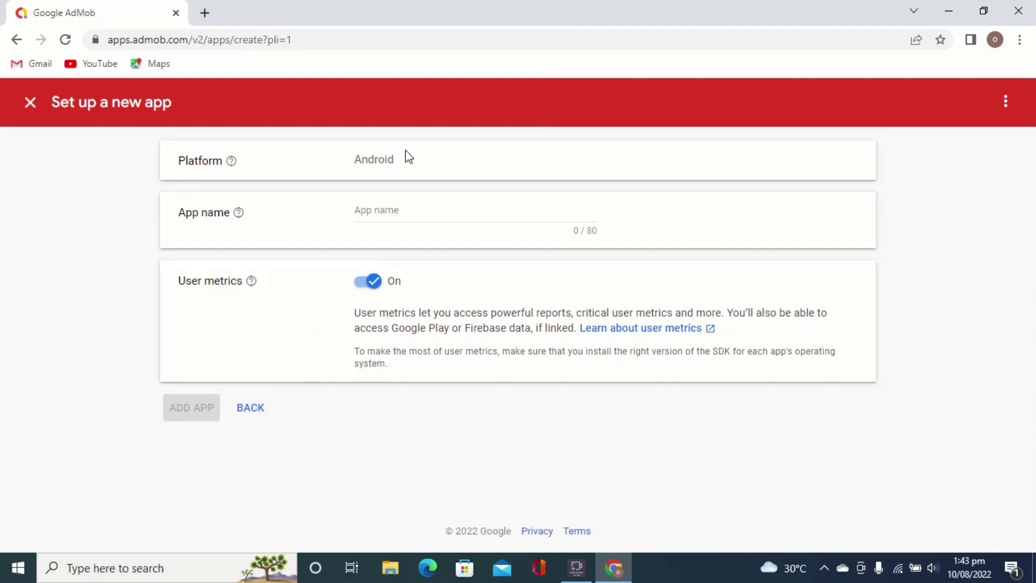
Step: Enter 'Burna Boy Music Album' as the app name and add the app
left_click(474, 209)
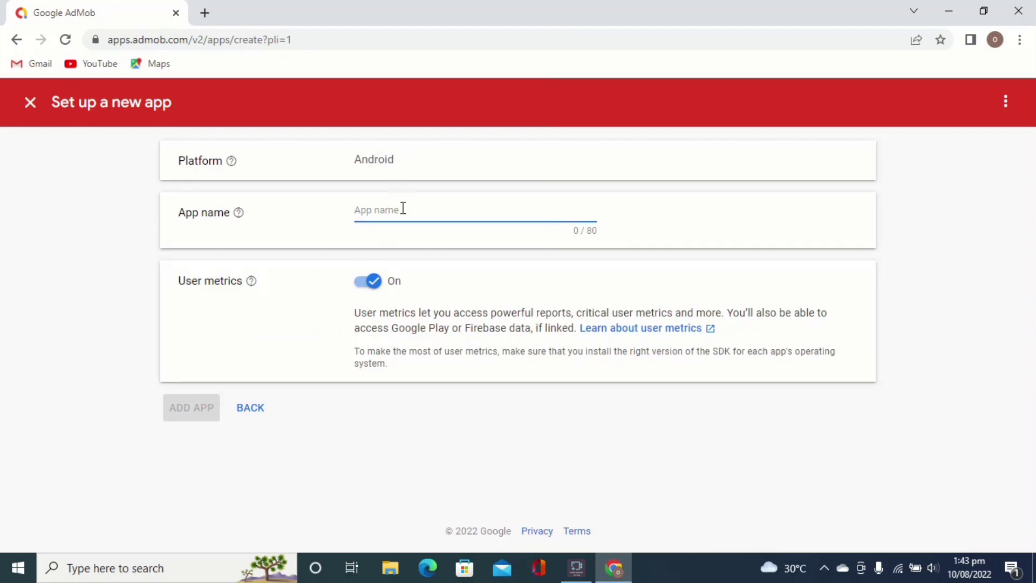
left_click(191, 407)
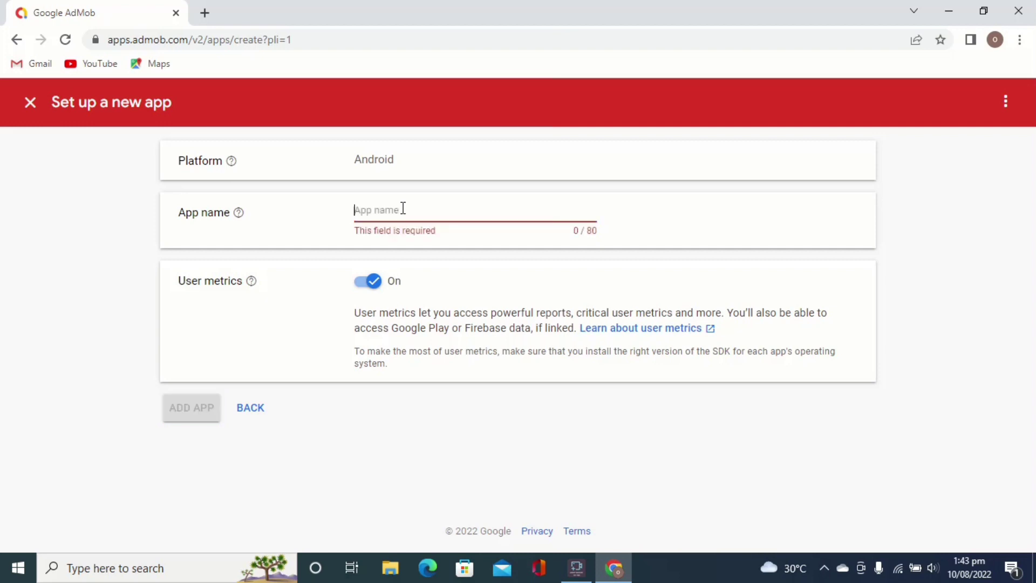
type("B")
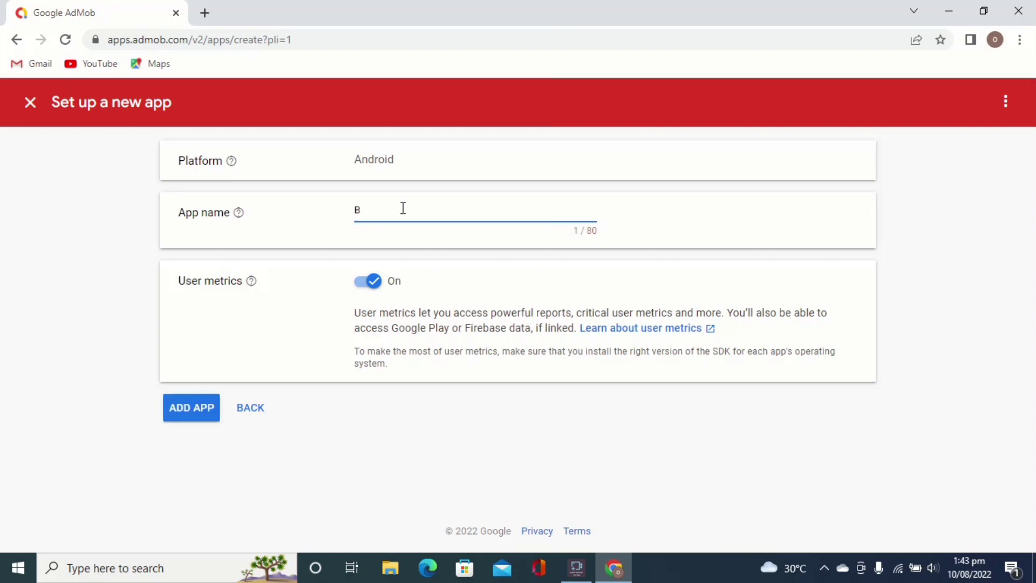
type("urn")
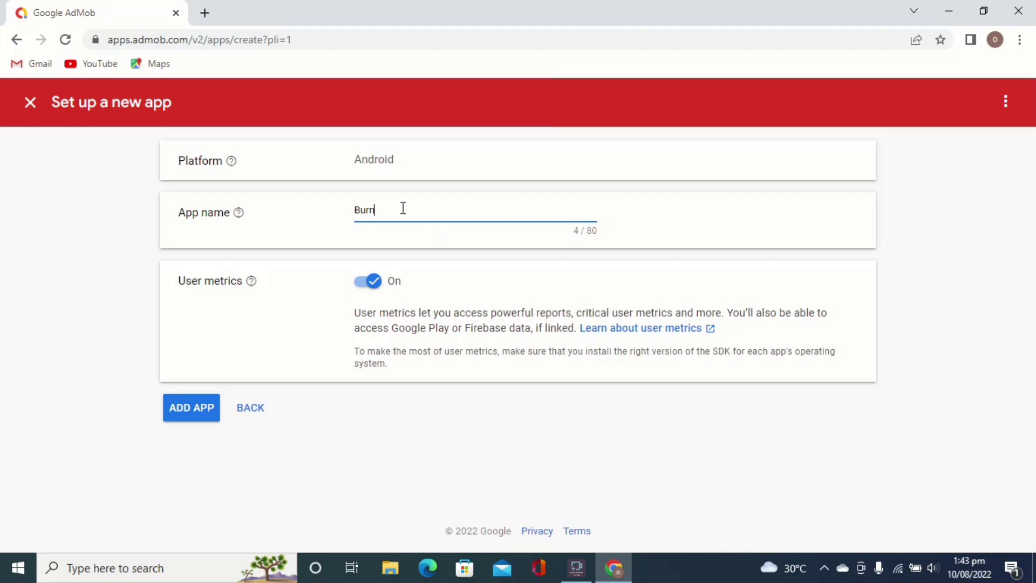
type("a")
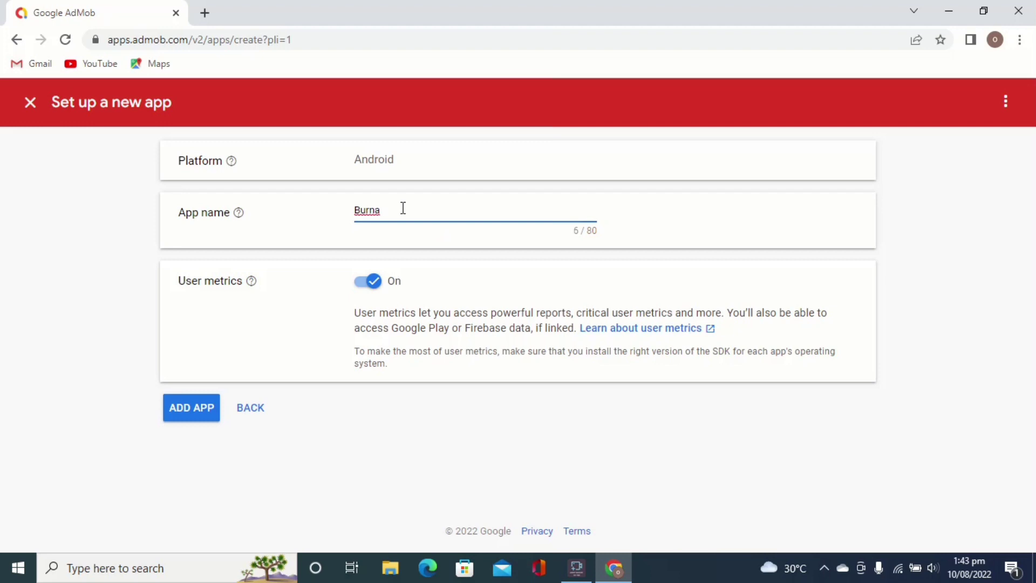
type("Boy")
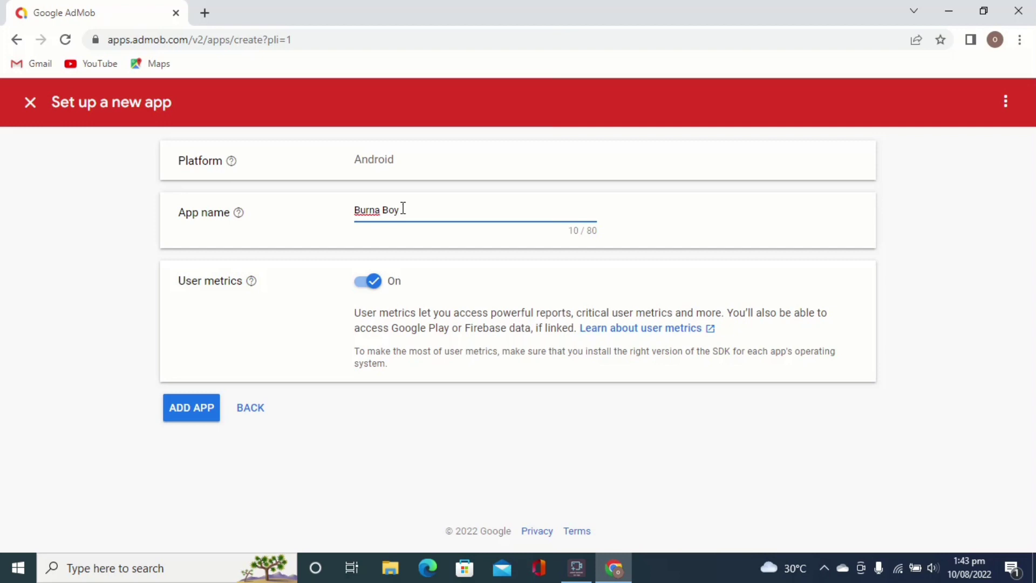
type("Mus")
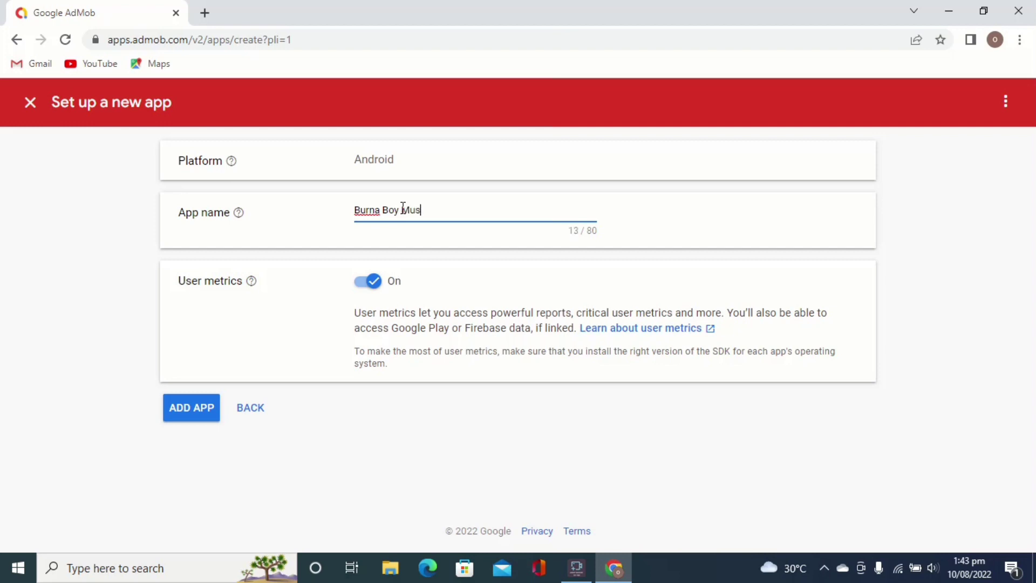
type("ic")
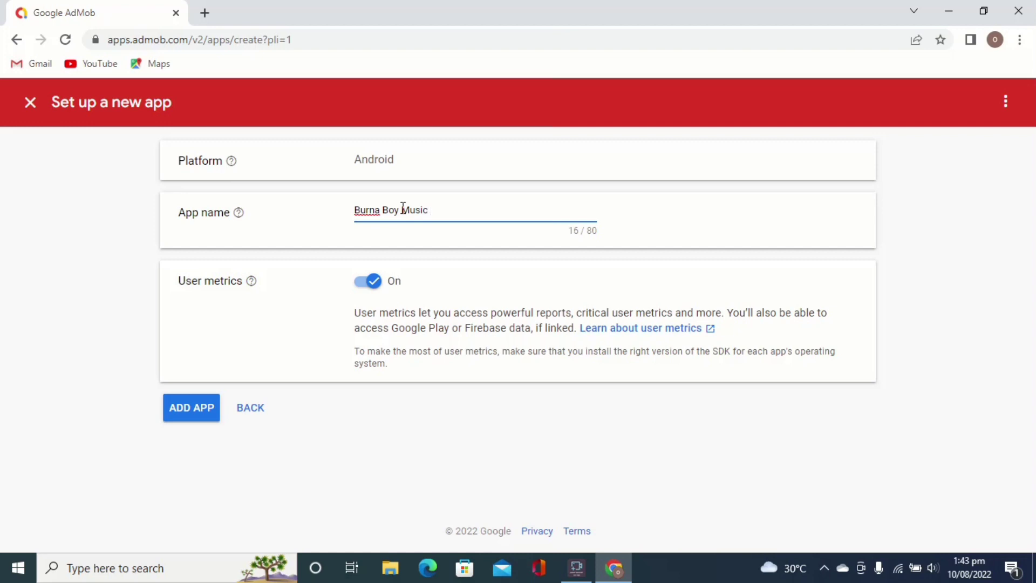
type("Alb")
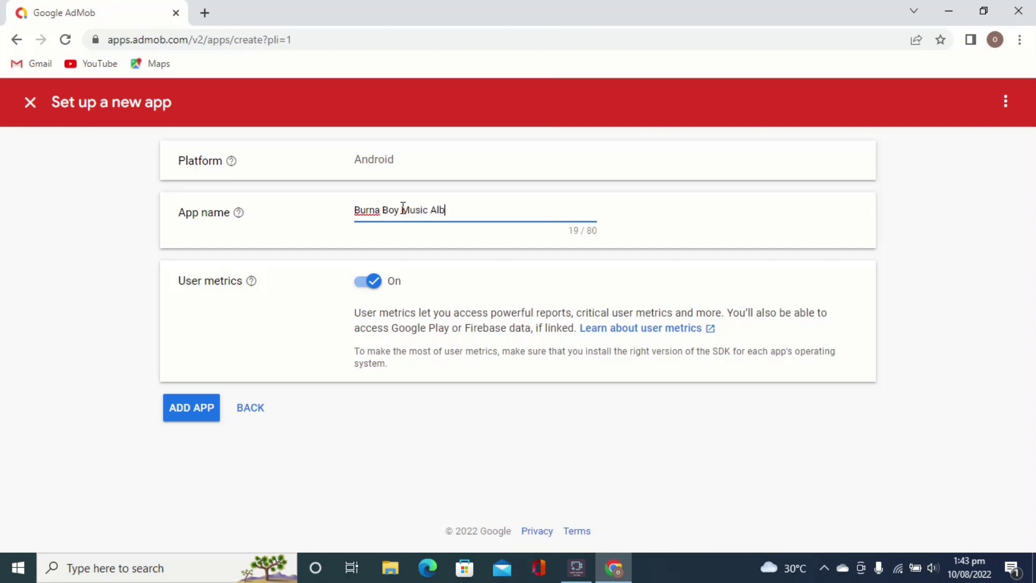
type("um")
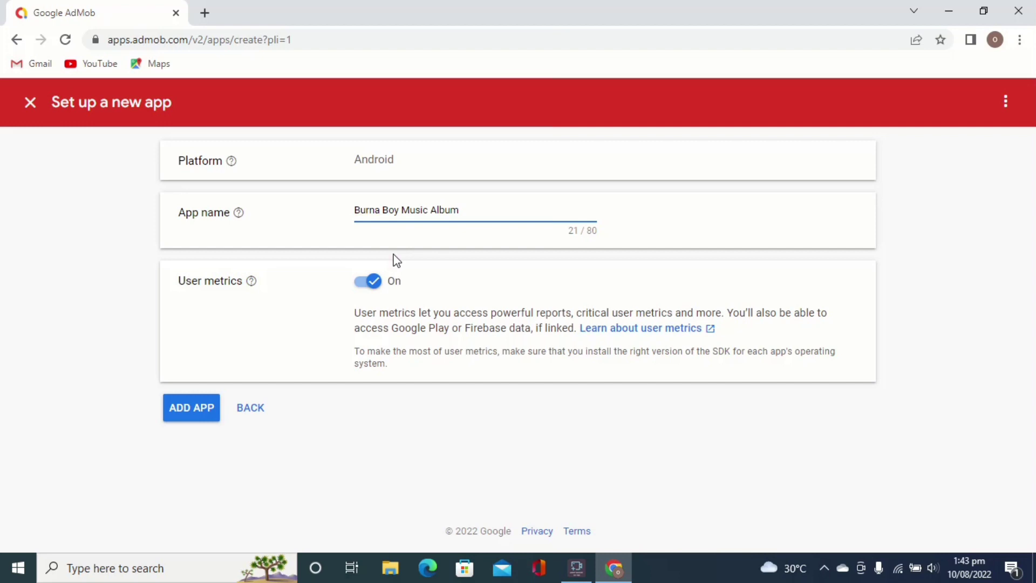
left_click(191, 407)
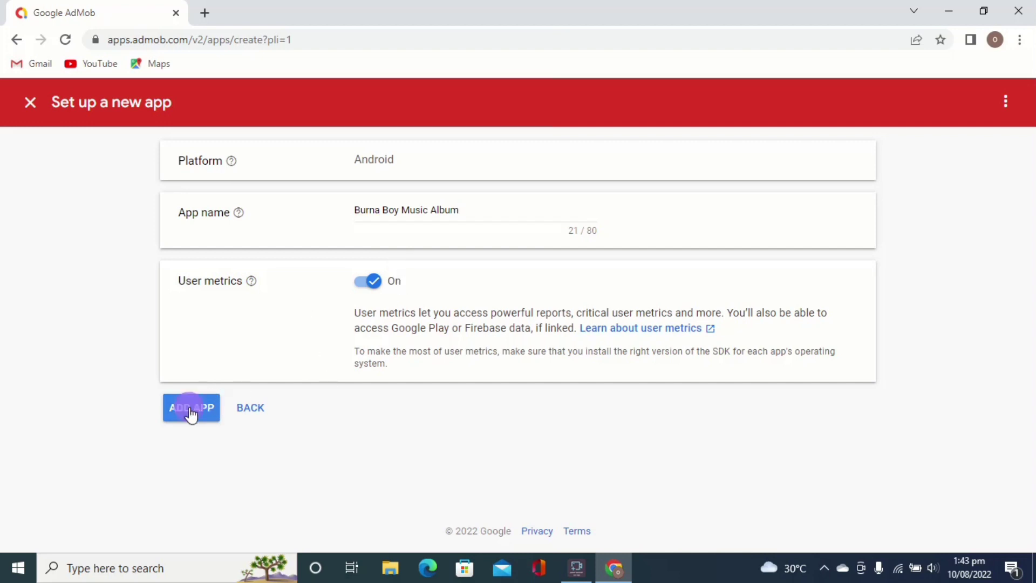
Step: Finish the app setup and scroll through the Burna Boy Music Album overview
left_click(191, 408)
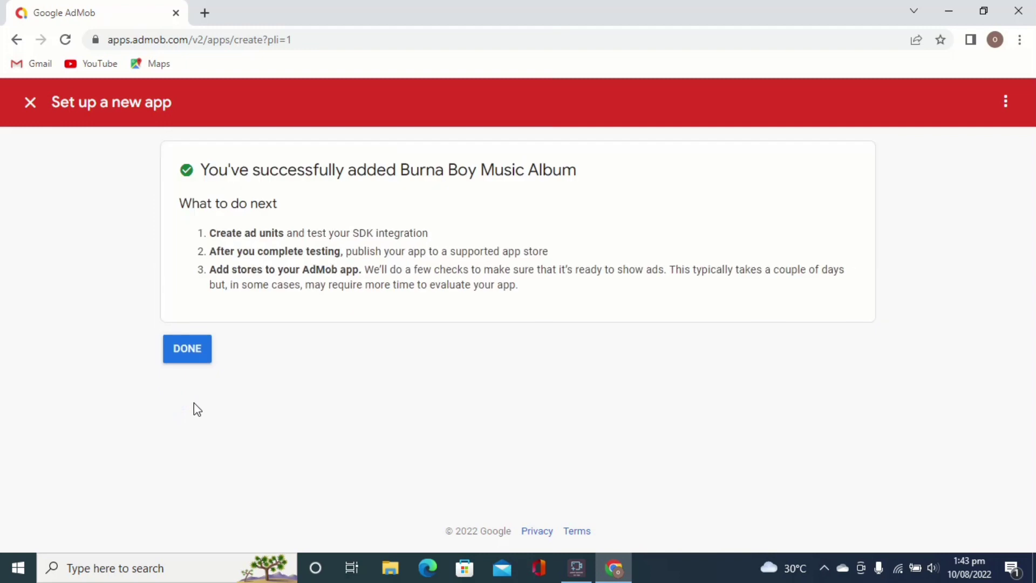
mouse_move(368, 221)
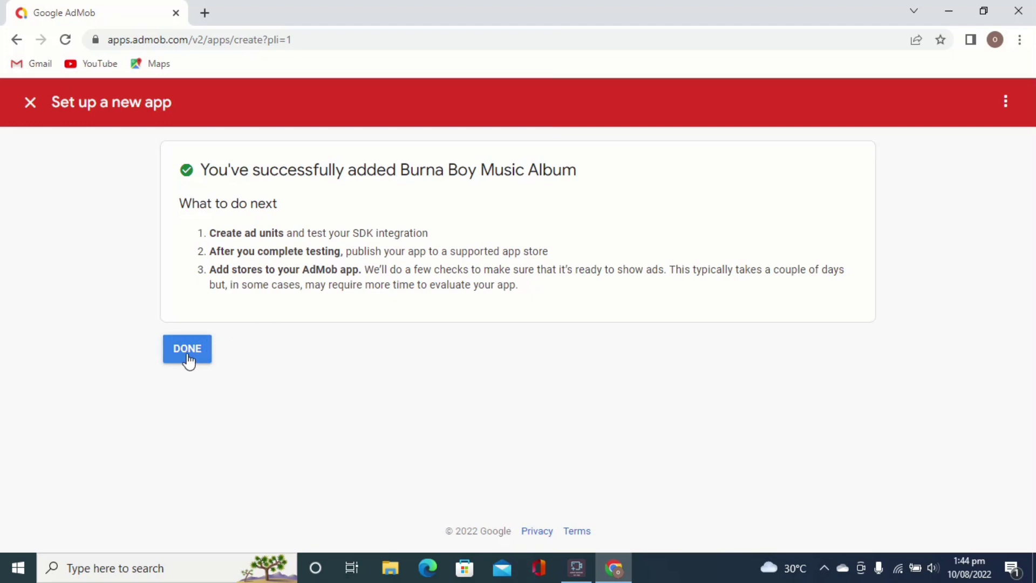
left_click(186, 348)
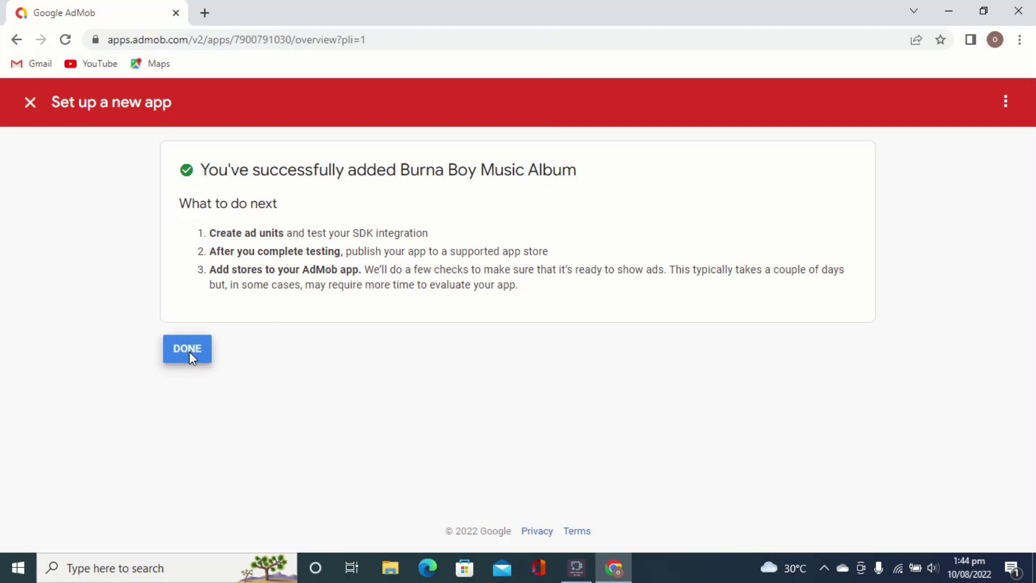
left_click(187, 348)
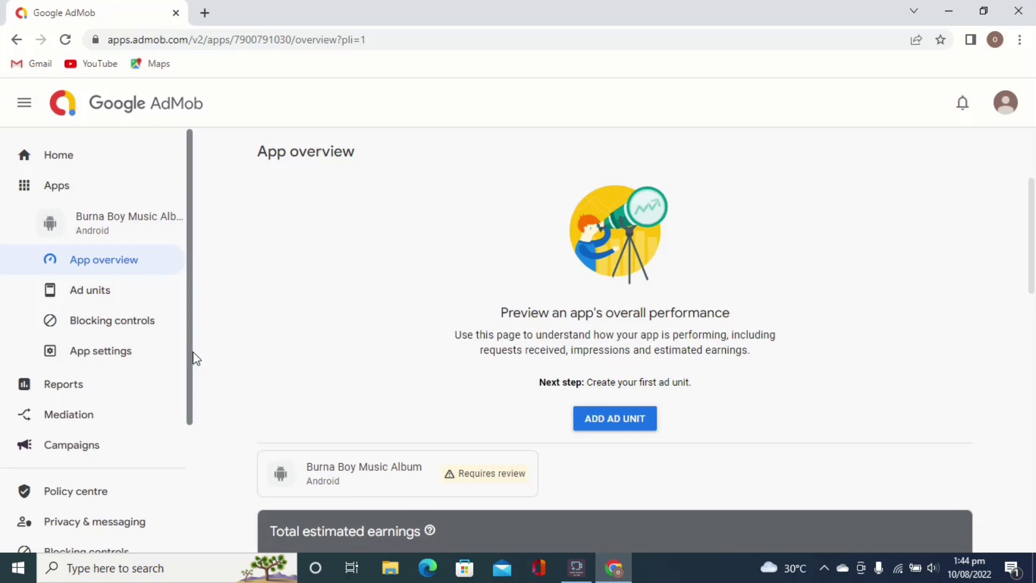
mouse_move(209, 357)
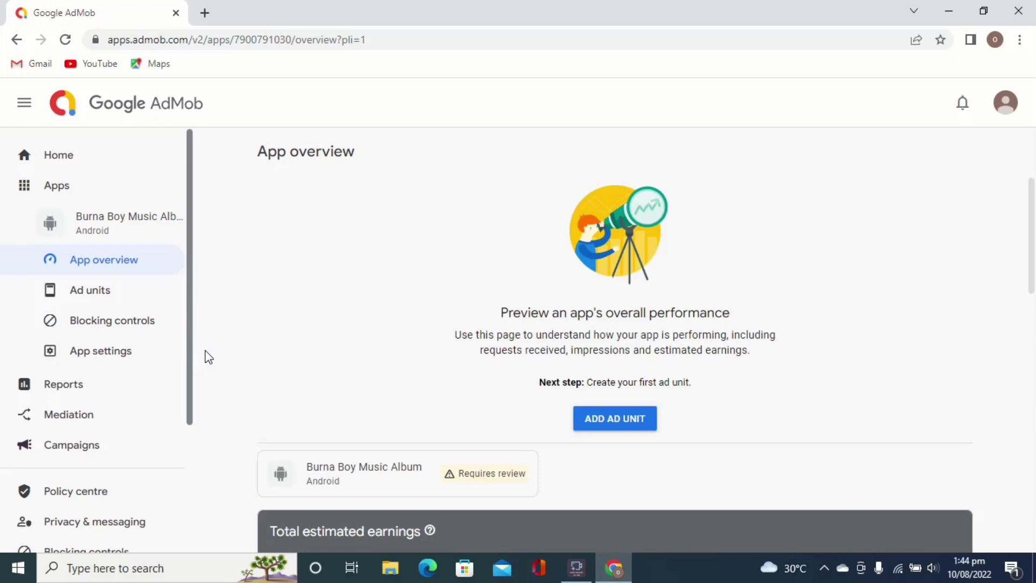
scroll("down", 3)
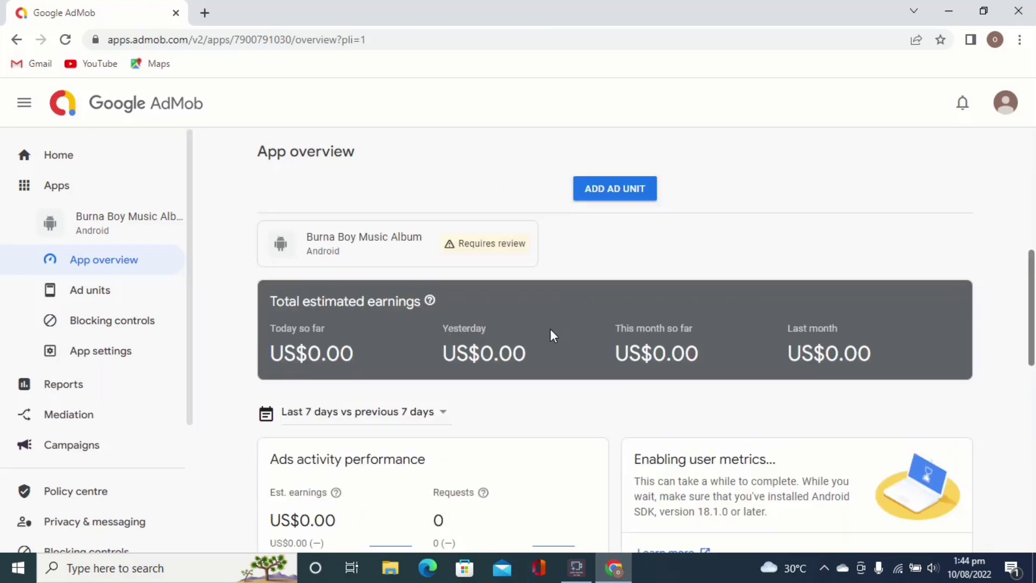
scroll("down", 3)
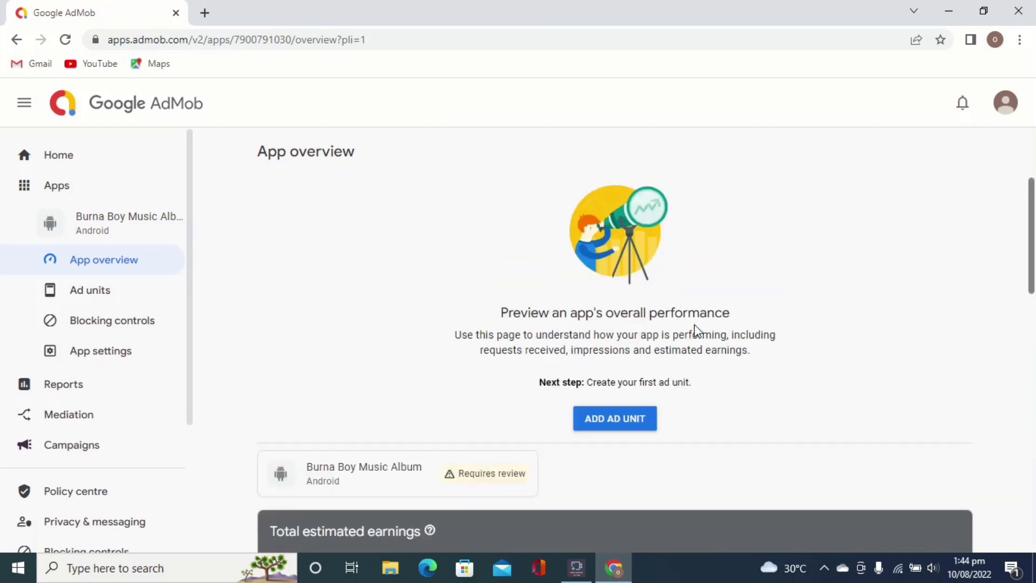
mouse_move(490, 494)
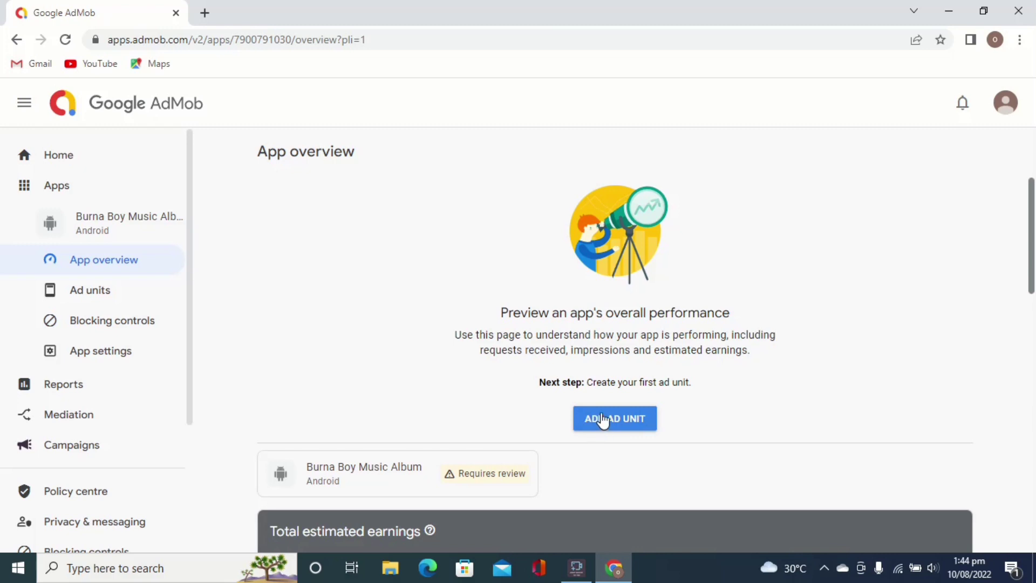
mouse_move(90, 290)
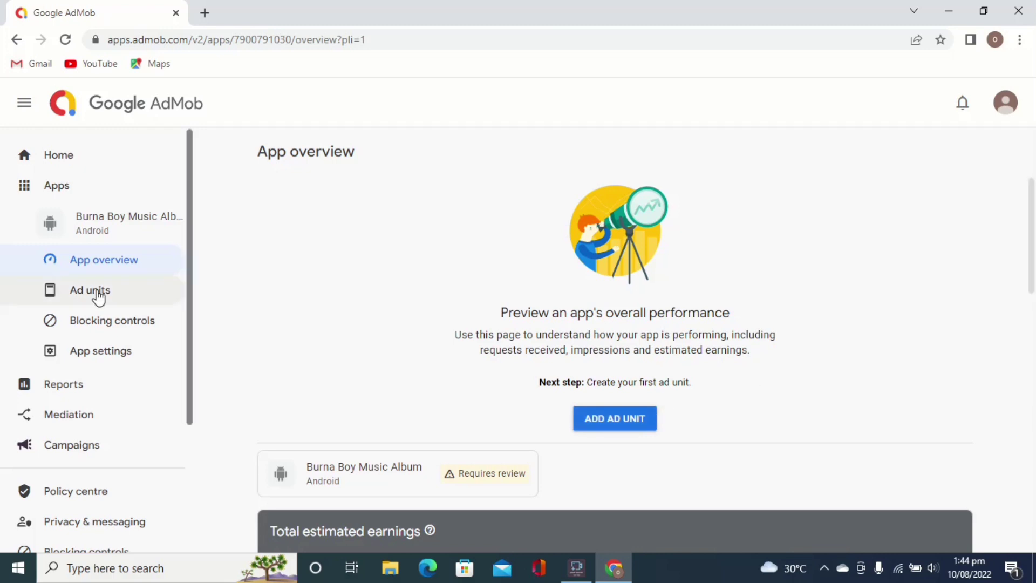
scroll("down", 3)
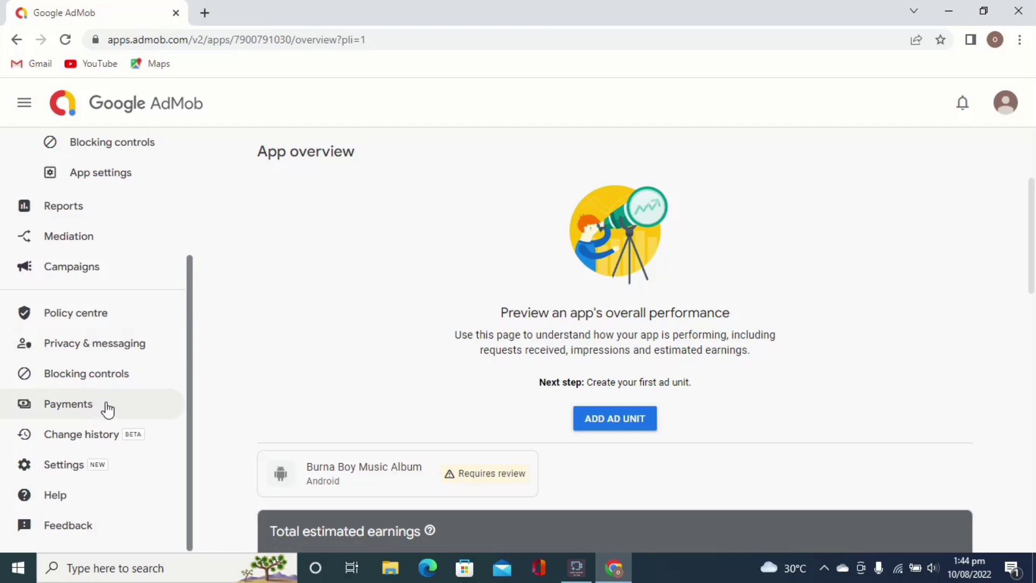
Step: Open Payments from the sidebar and start setting up payments
left_click(68, 404)
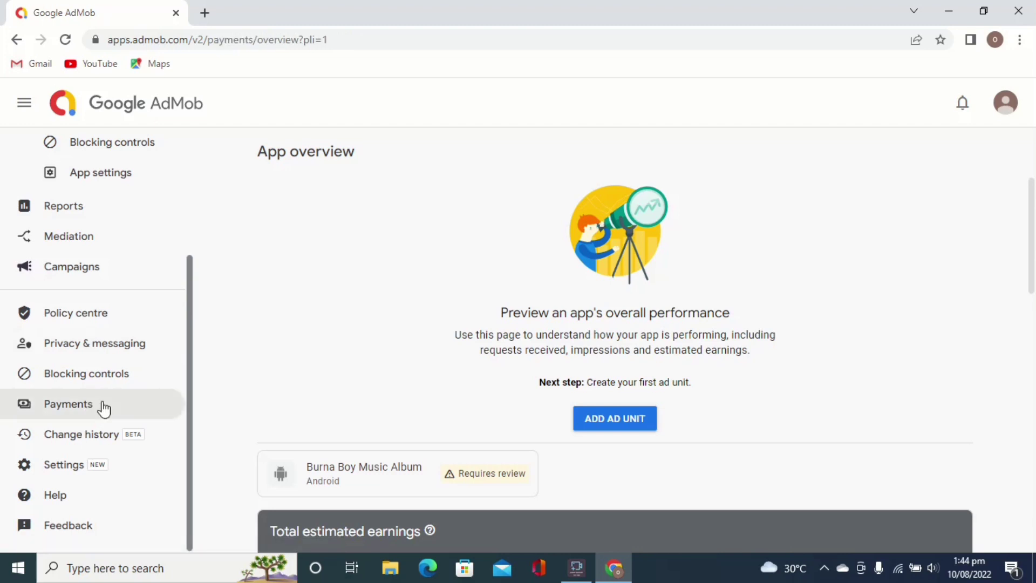
left_click(67, 403)
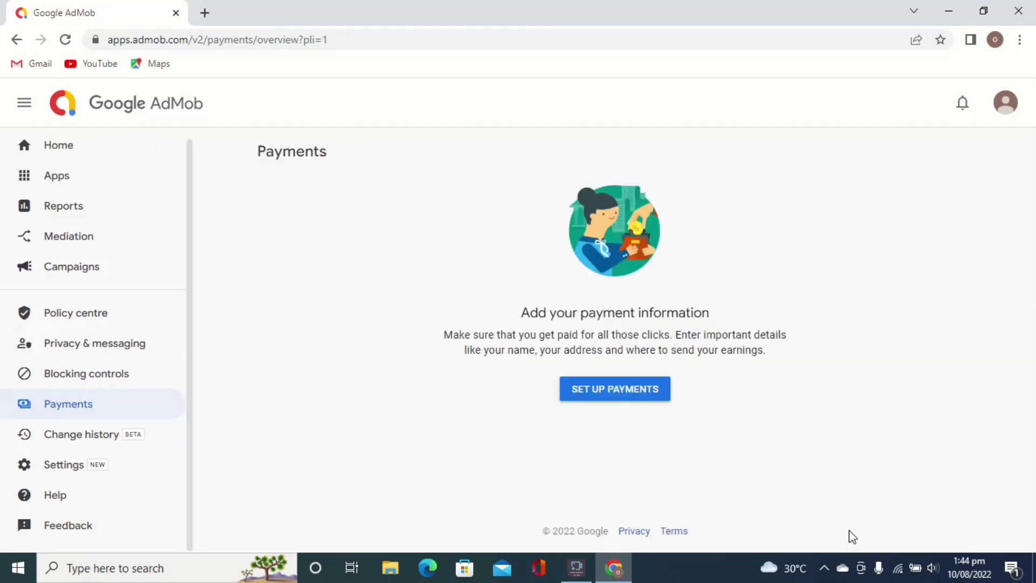
left_click(614, 389)
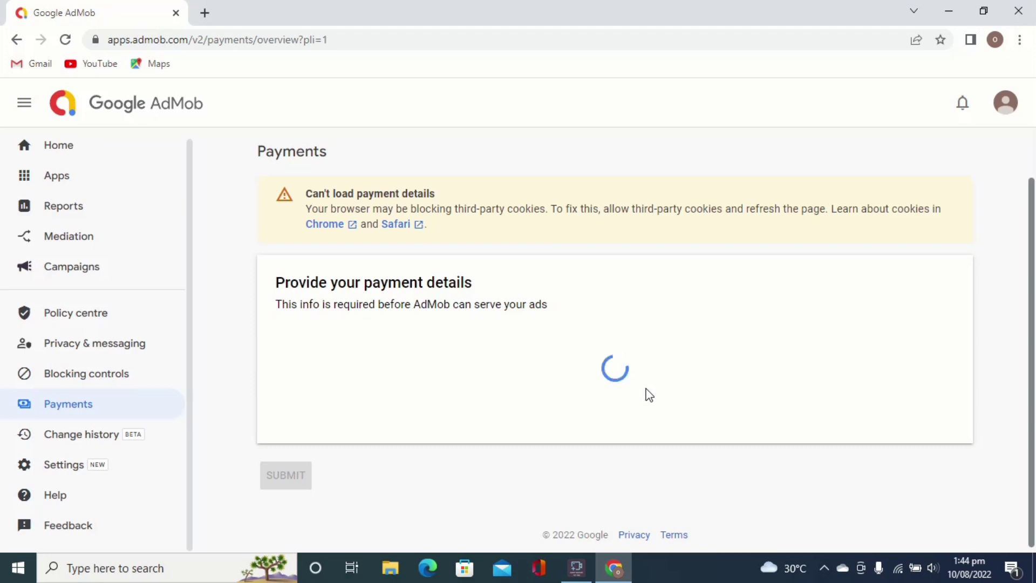
mouse_move(644, 341)
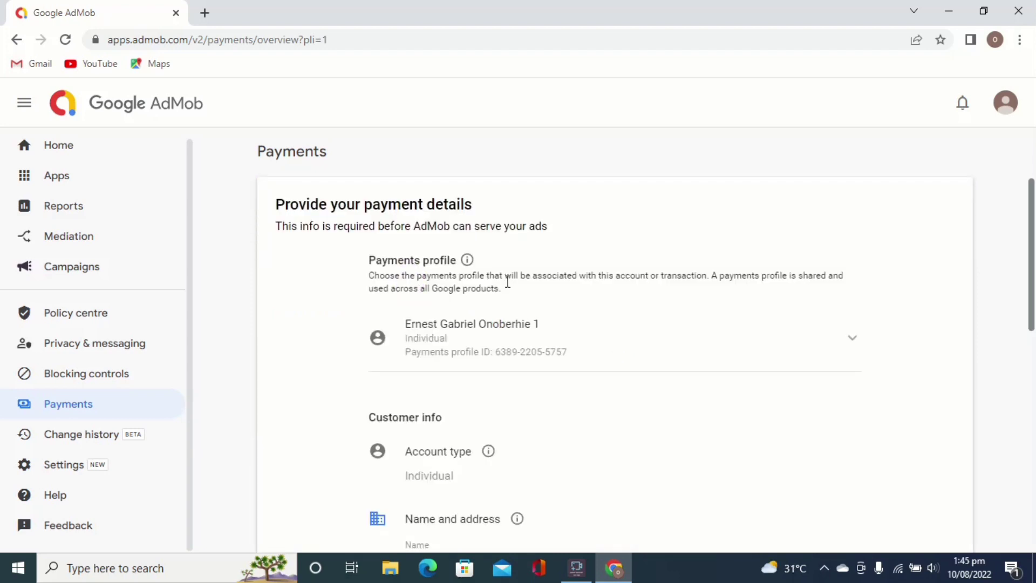
scroll("down", 3)
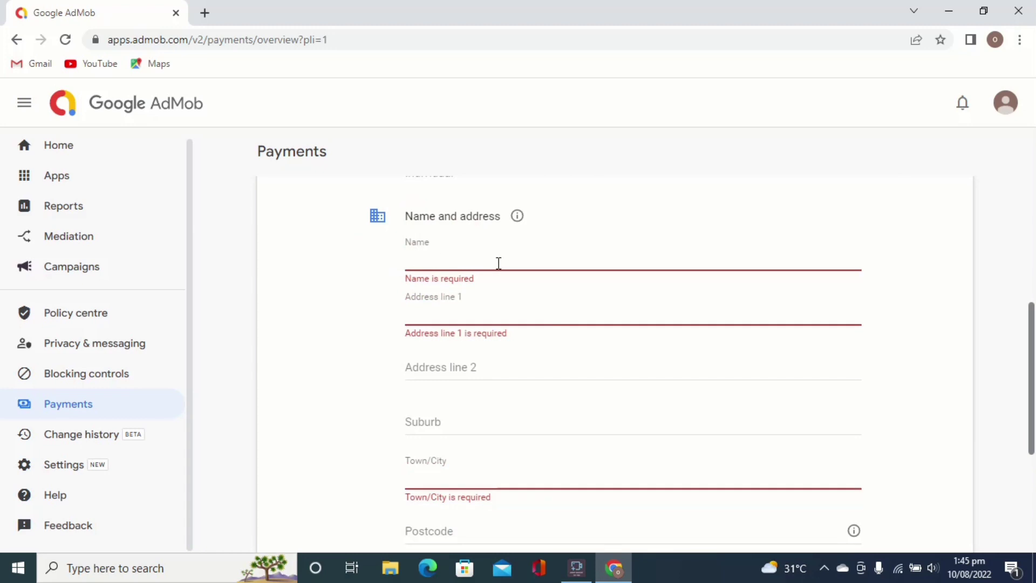
mouse_move(434, 266)
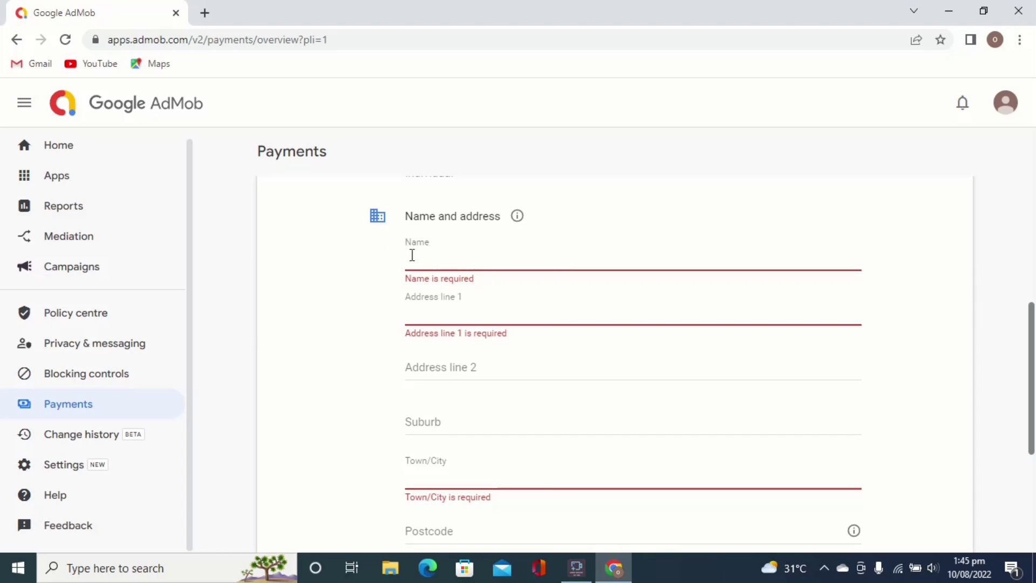
mouse_move(524, 292)
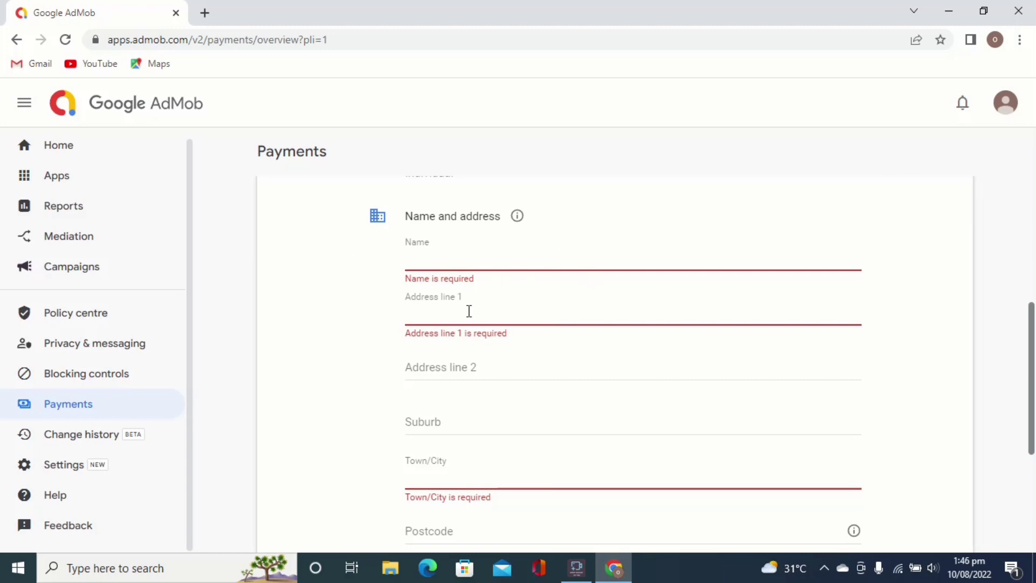
mouse_move(400, 327)
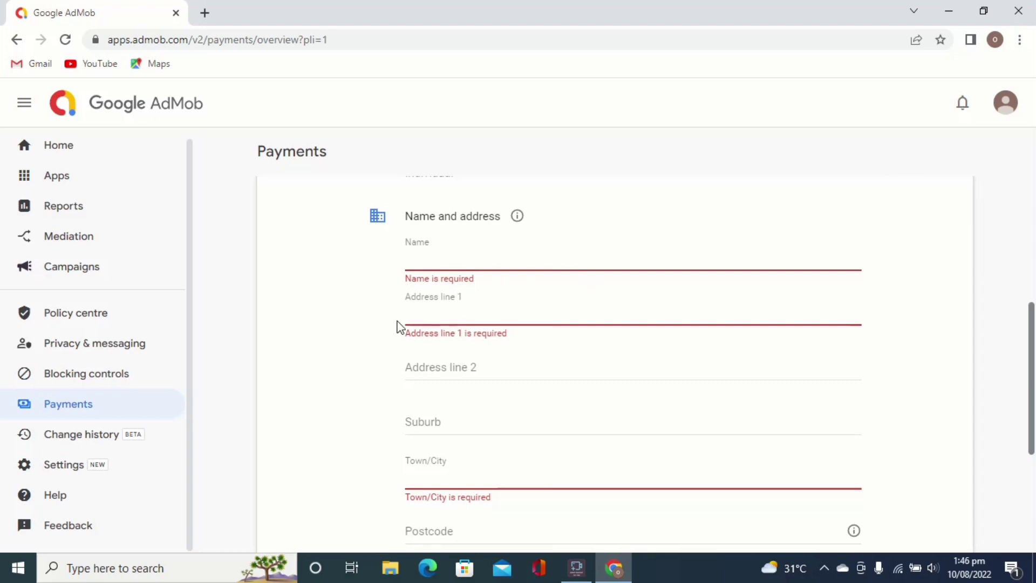
mouse_move(496, 335)
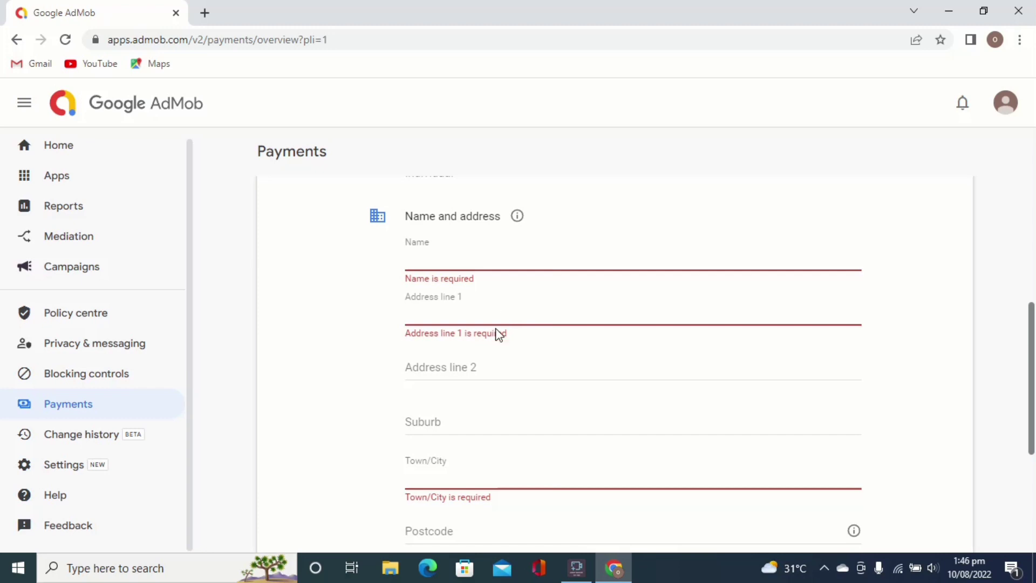
scroll("down", 3)
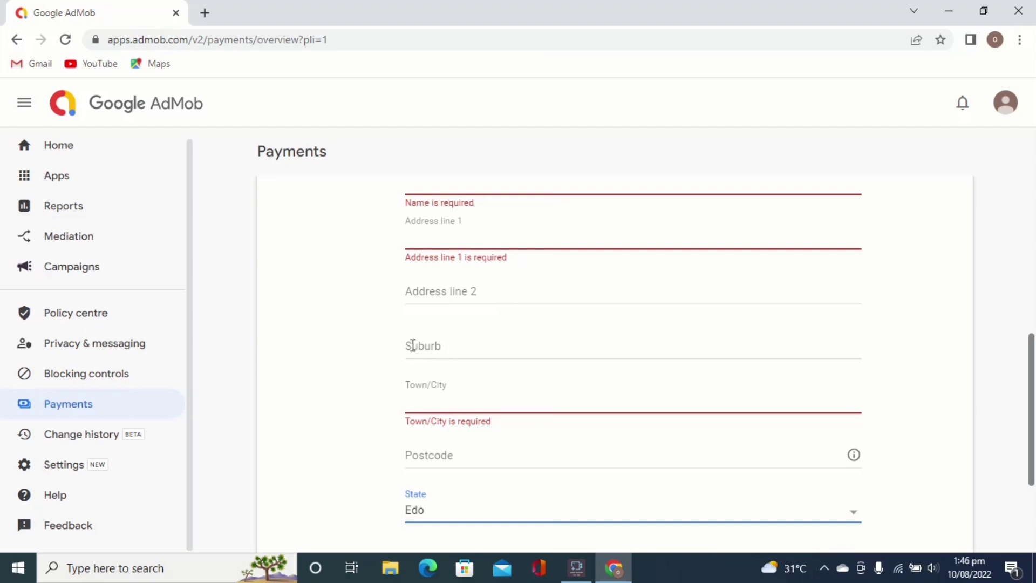
scroll("down", 3)
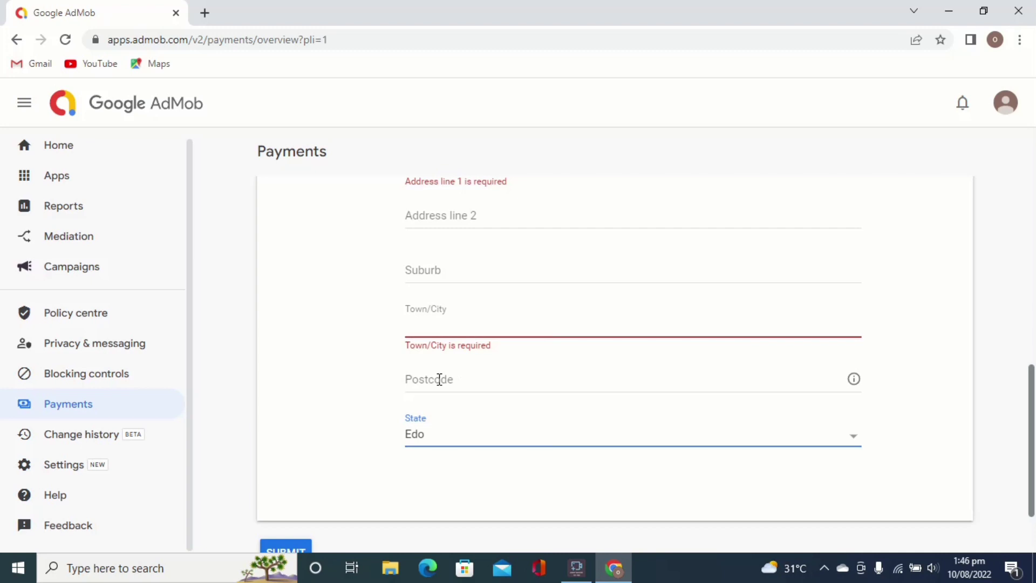
mouse_move(400, 383)
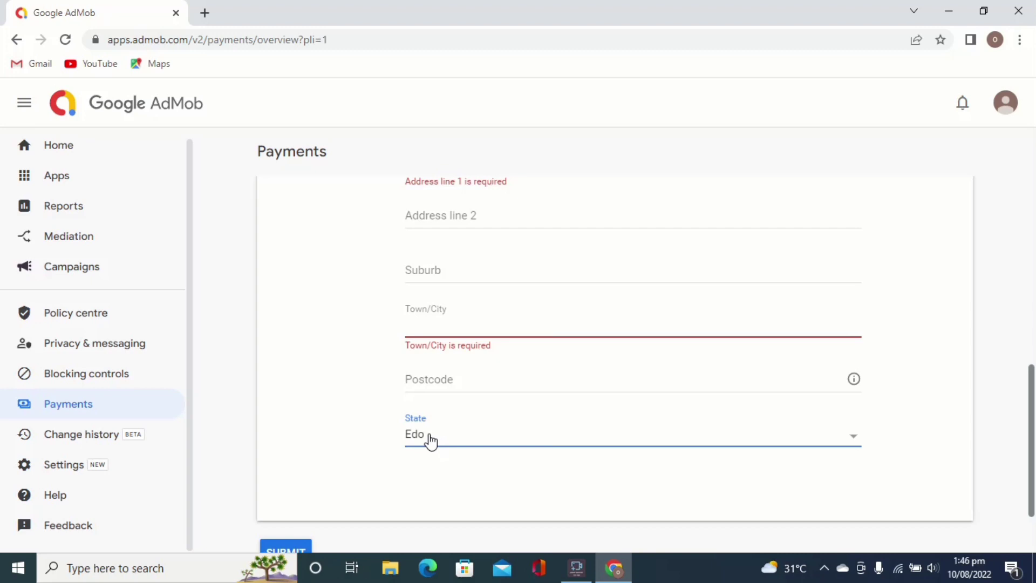
scroll("down", 3)
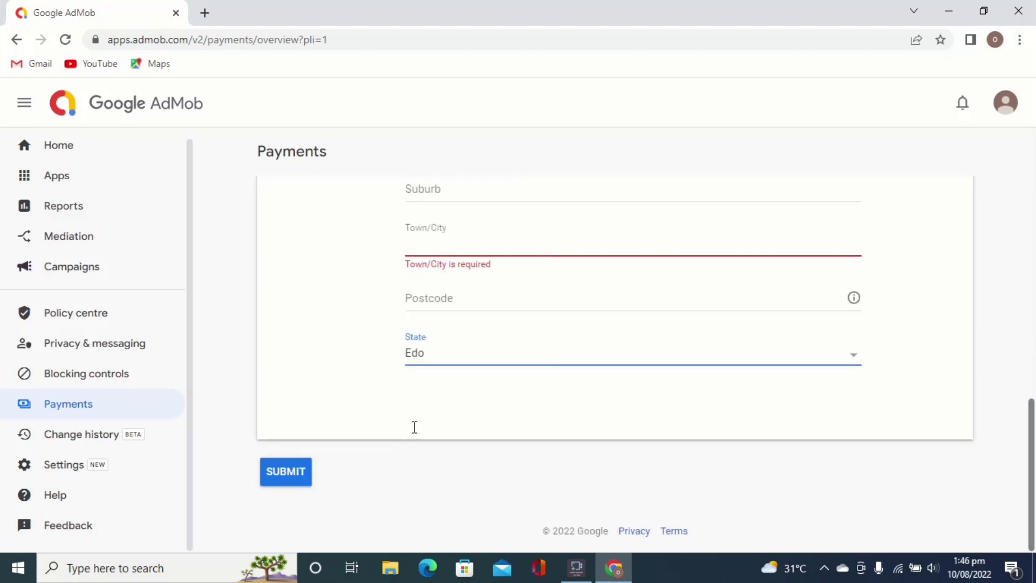
scroll("up", 3)
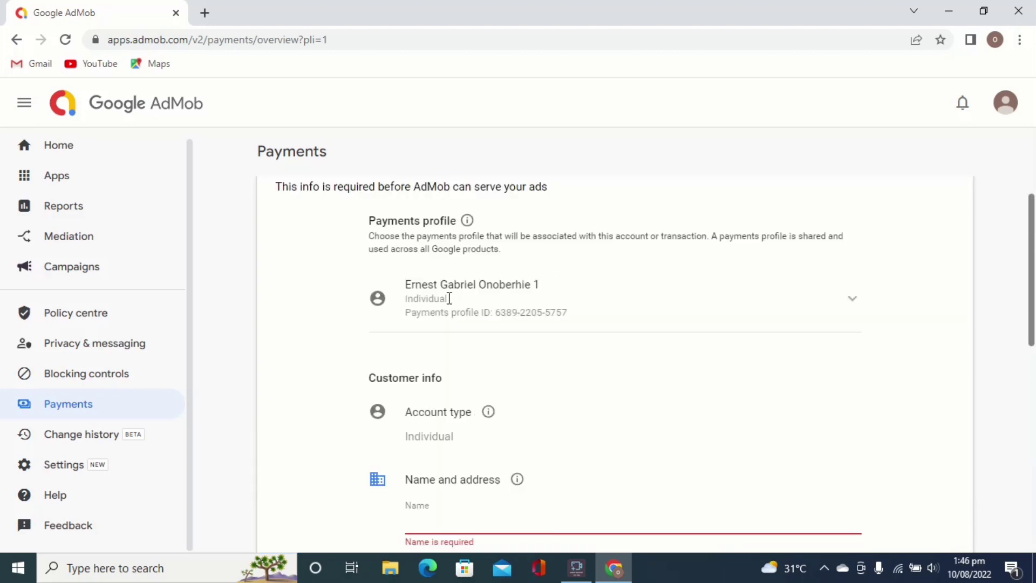
scroll("down", 3)
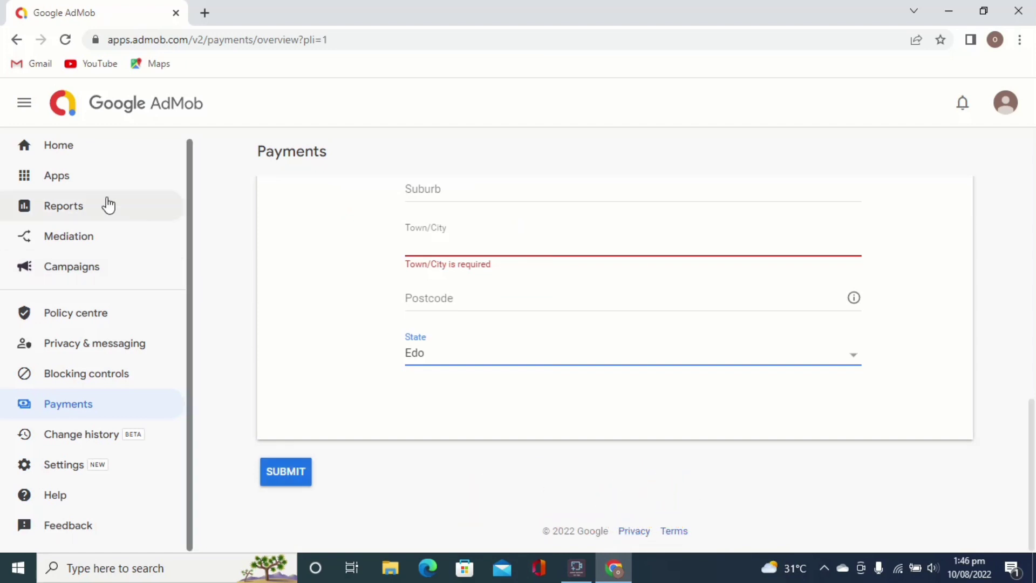
mouse_move(56, 174)
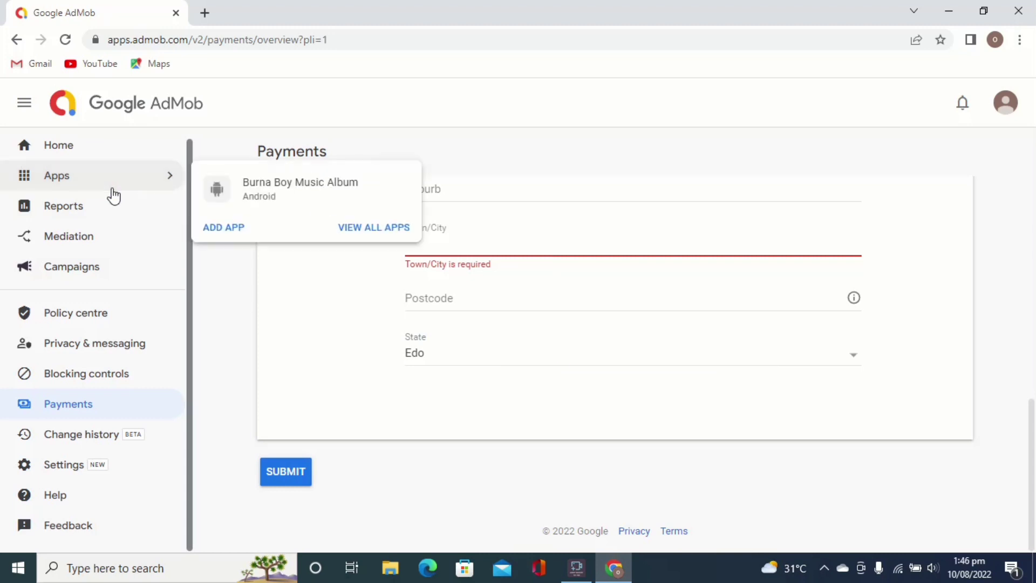
Step: Open the All Apps list from the Apps sidebar to see Burna Boy Music Album listed
left_click(373, 227)
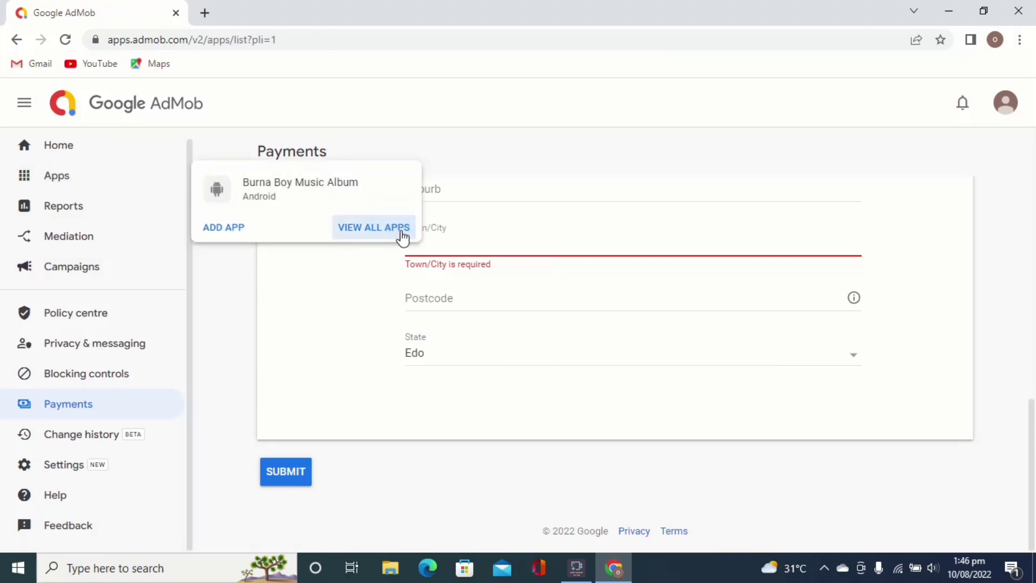
left_click(374, 227)
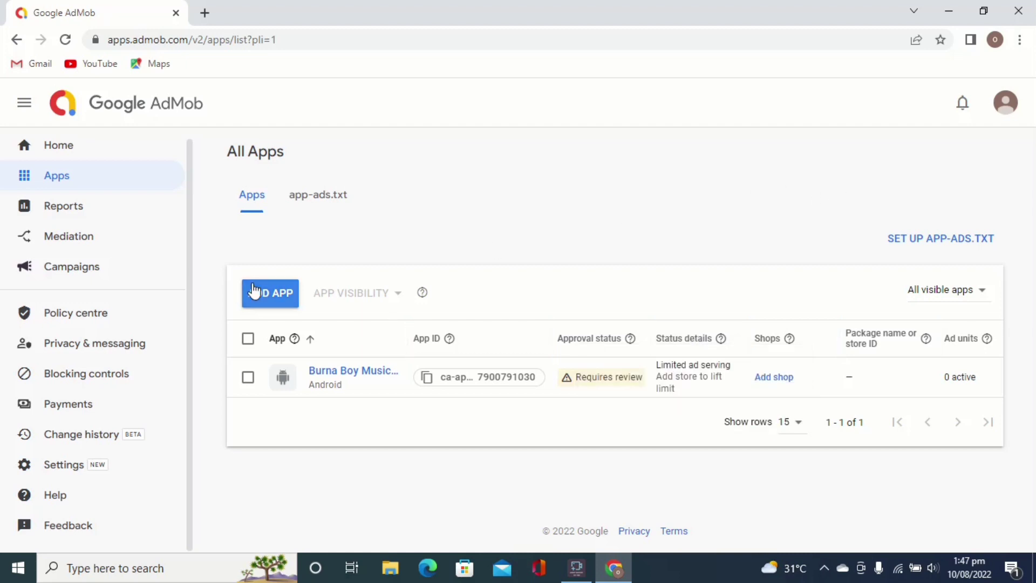
mouse_move(343, 282)
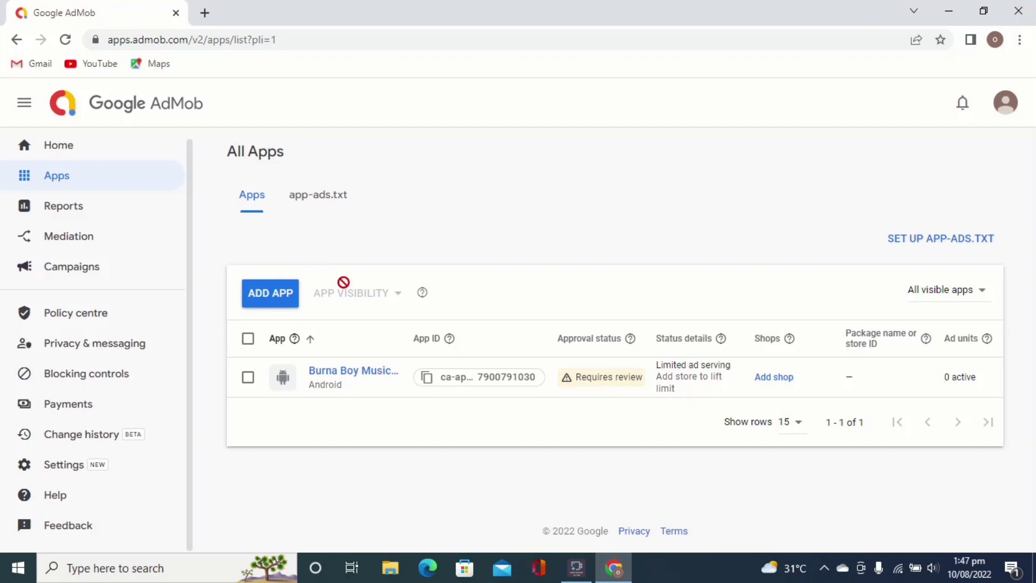